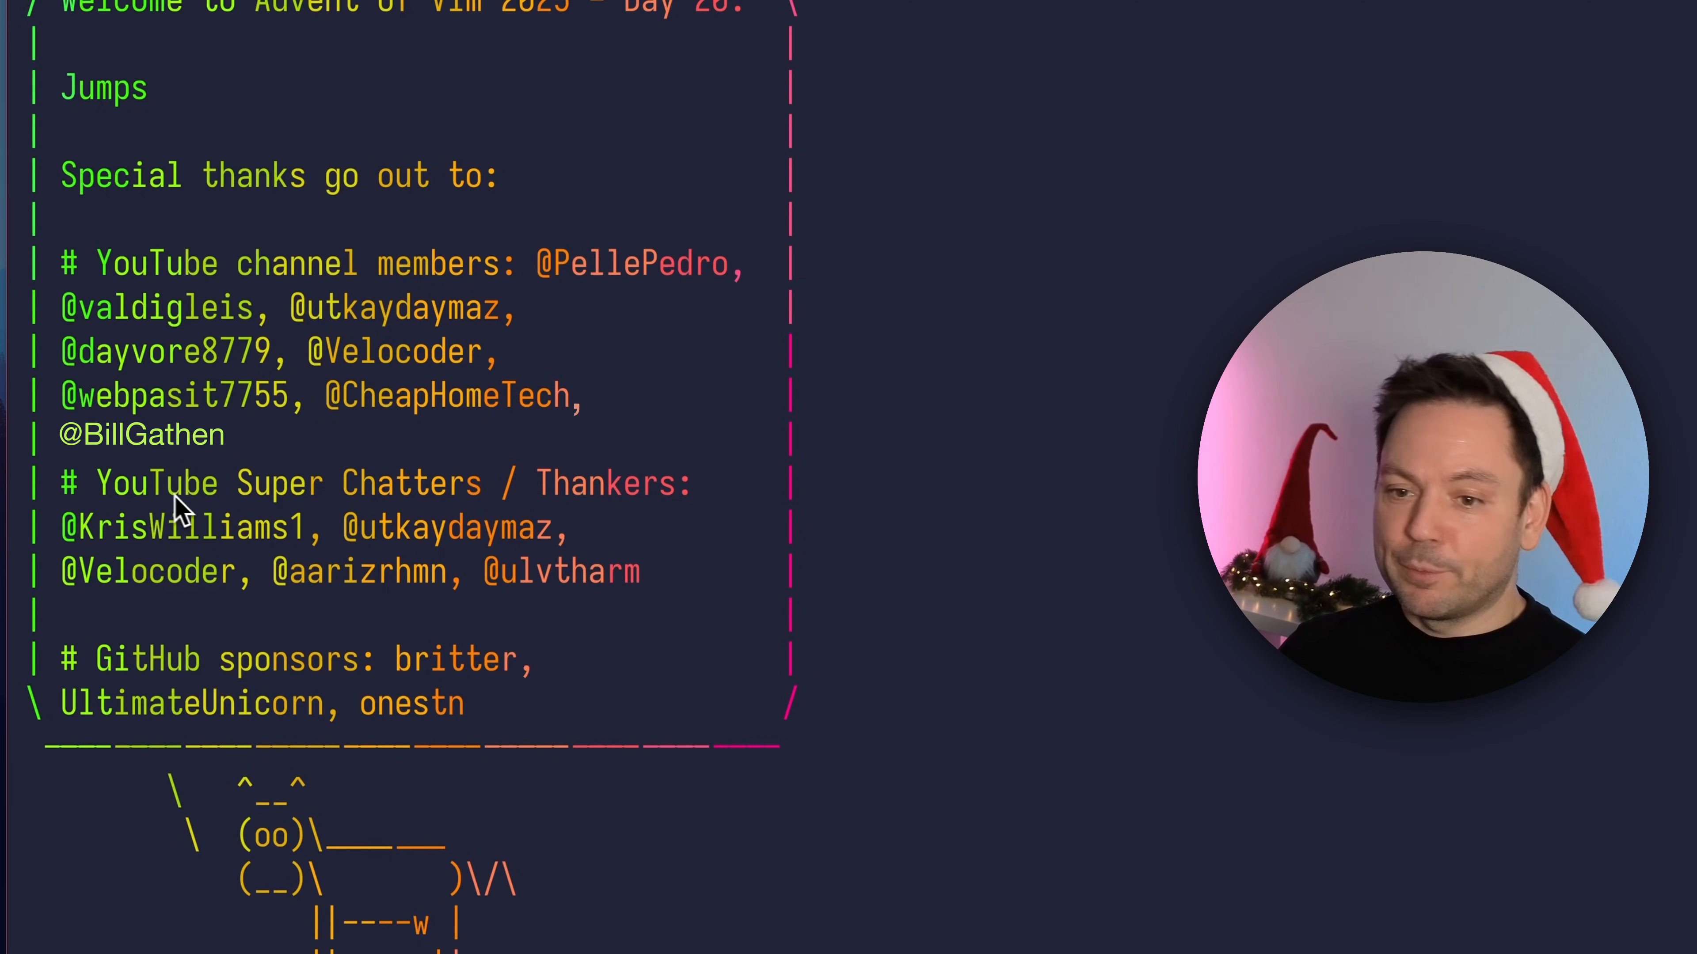
mouse_move(265, 487)
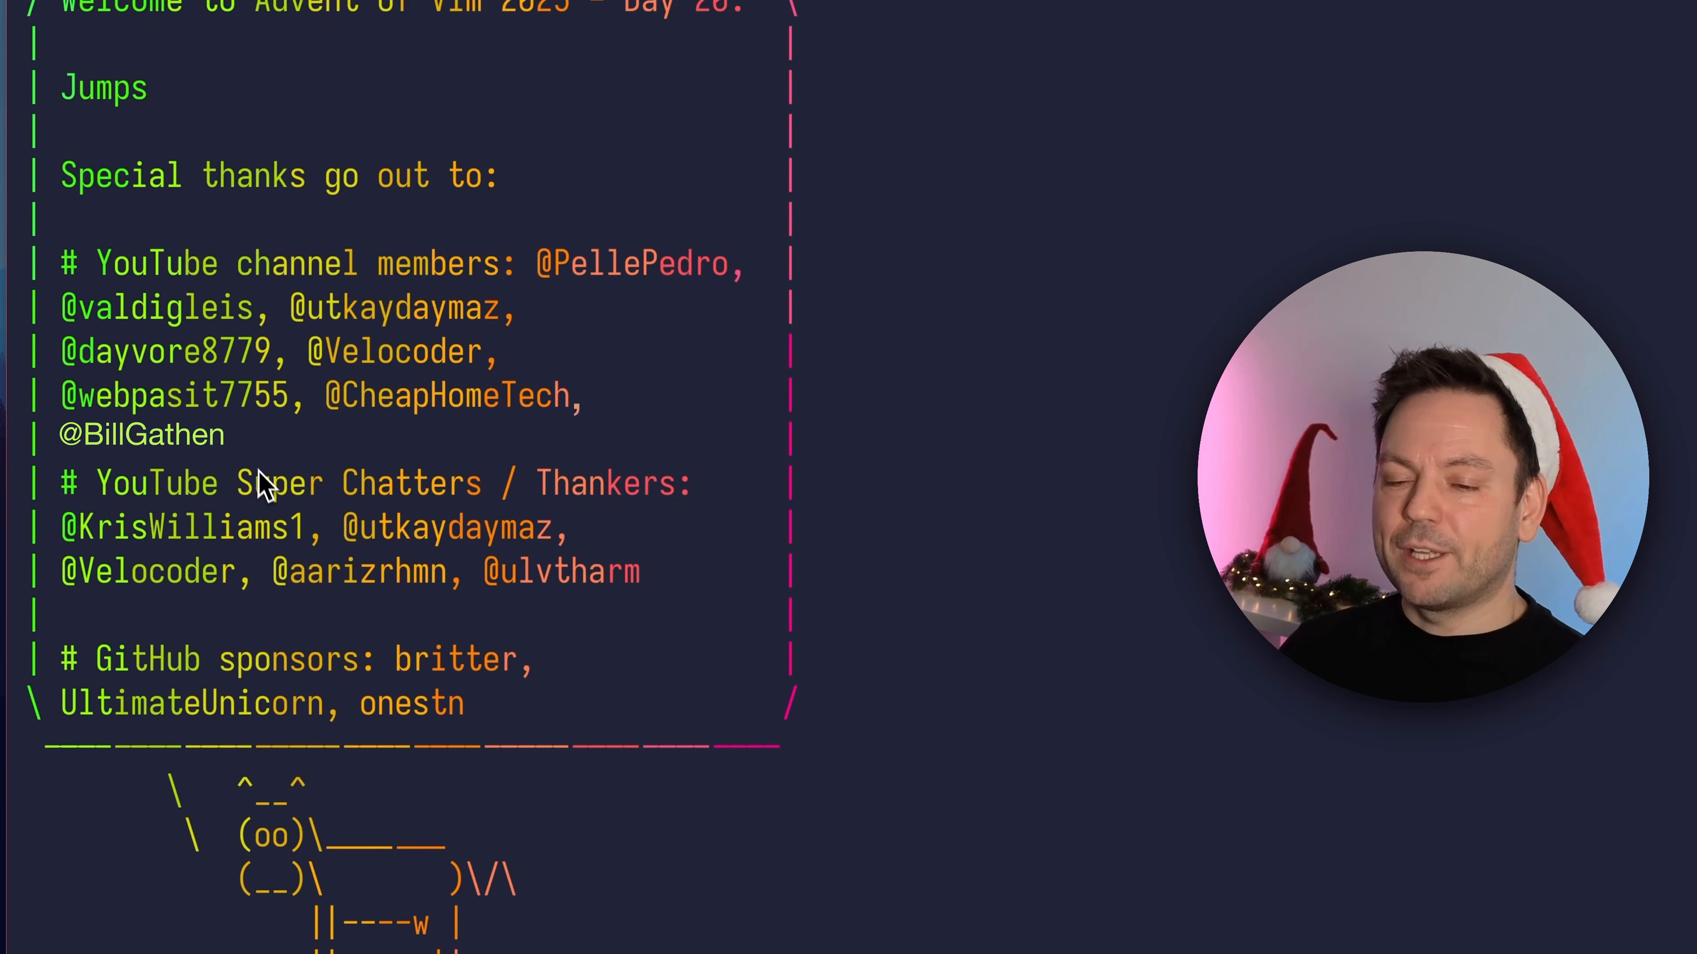
mouse_move(233, 620)
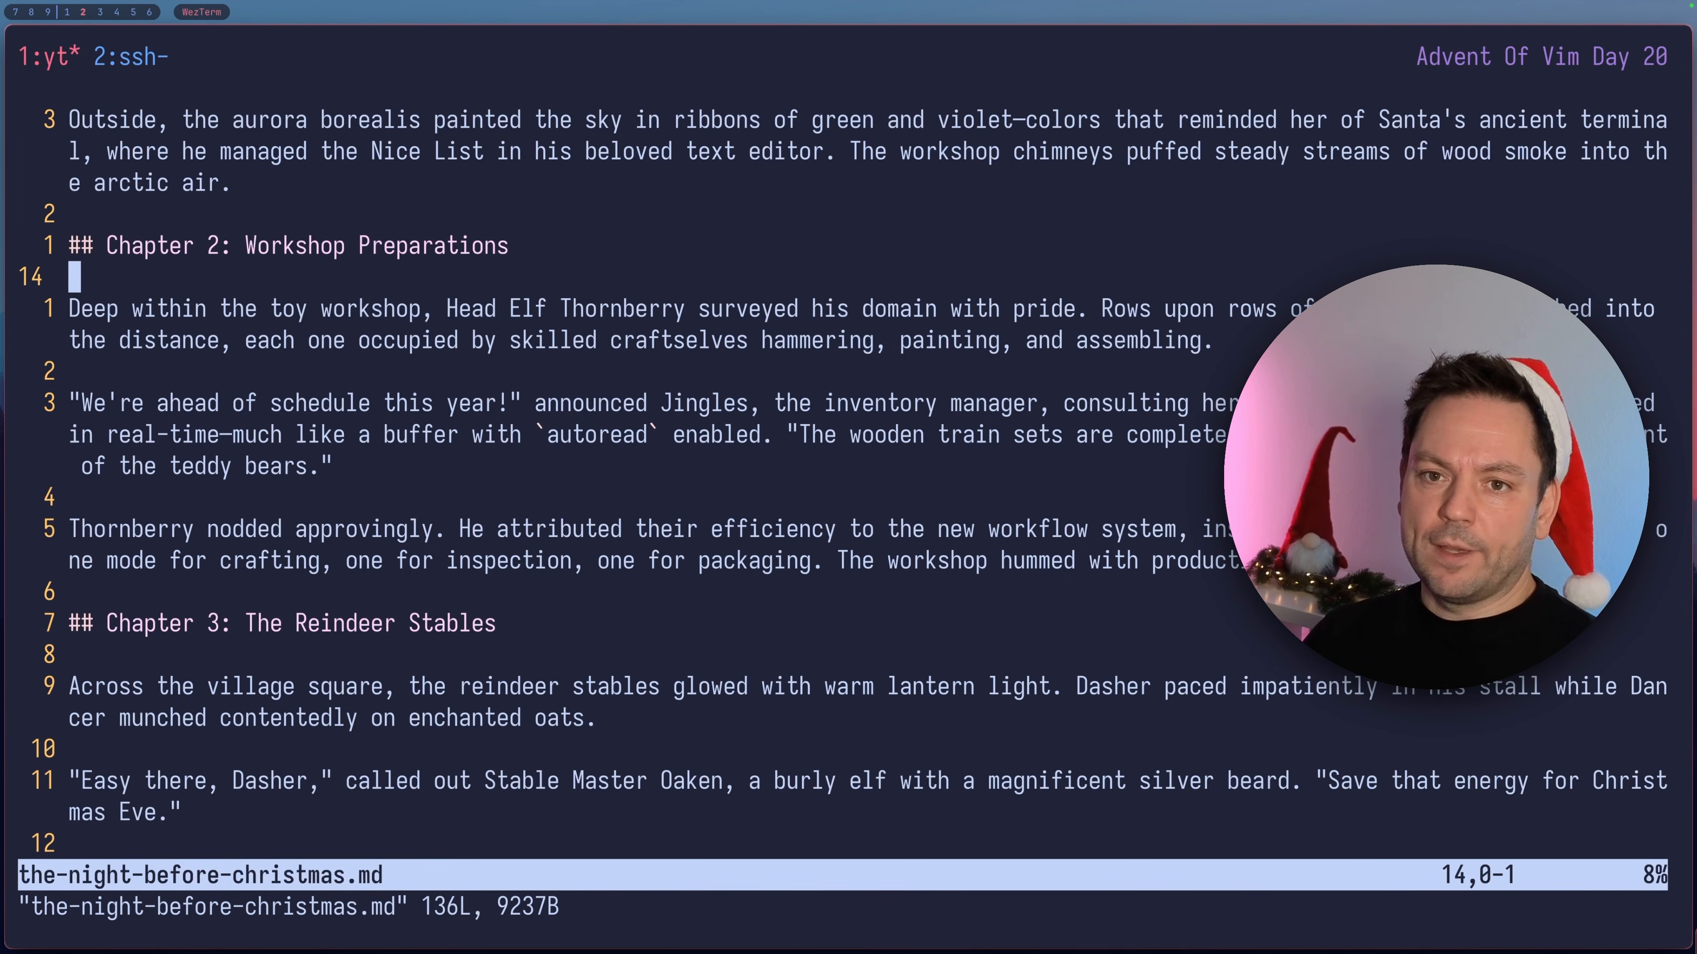
- Jump to the last line, line 17, then search for 'work' and step to another match near line 19
key(G)
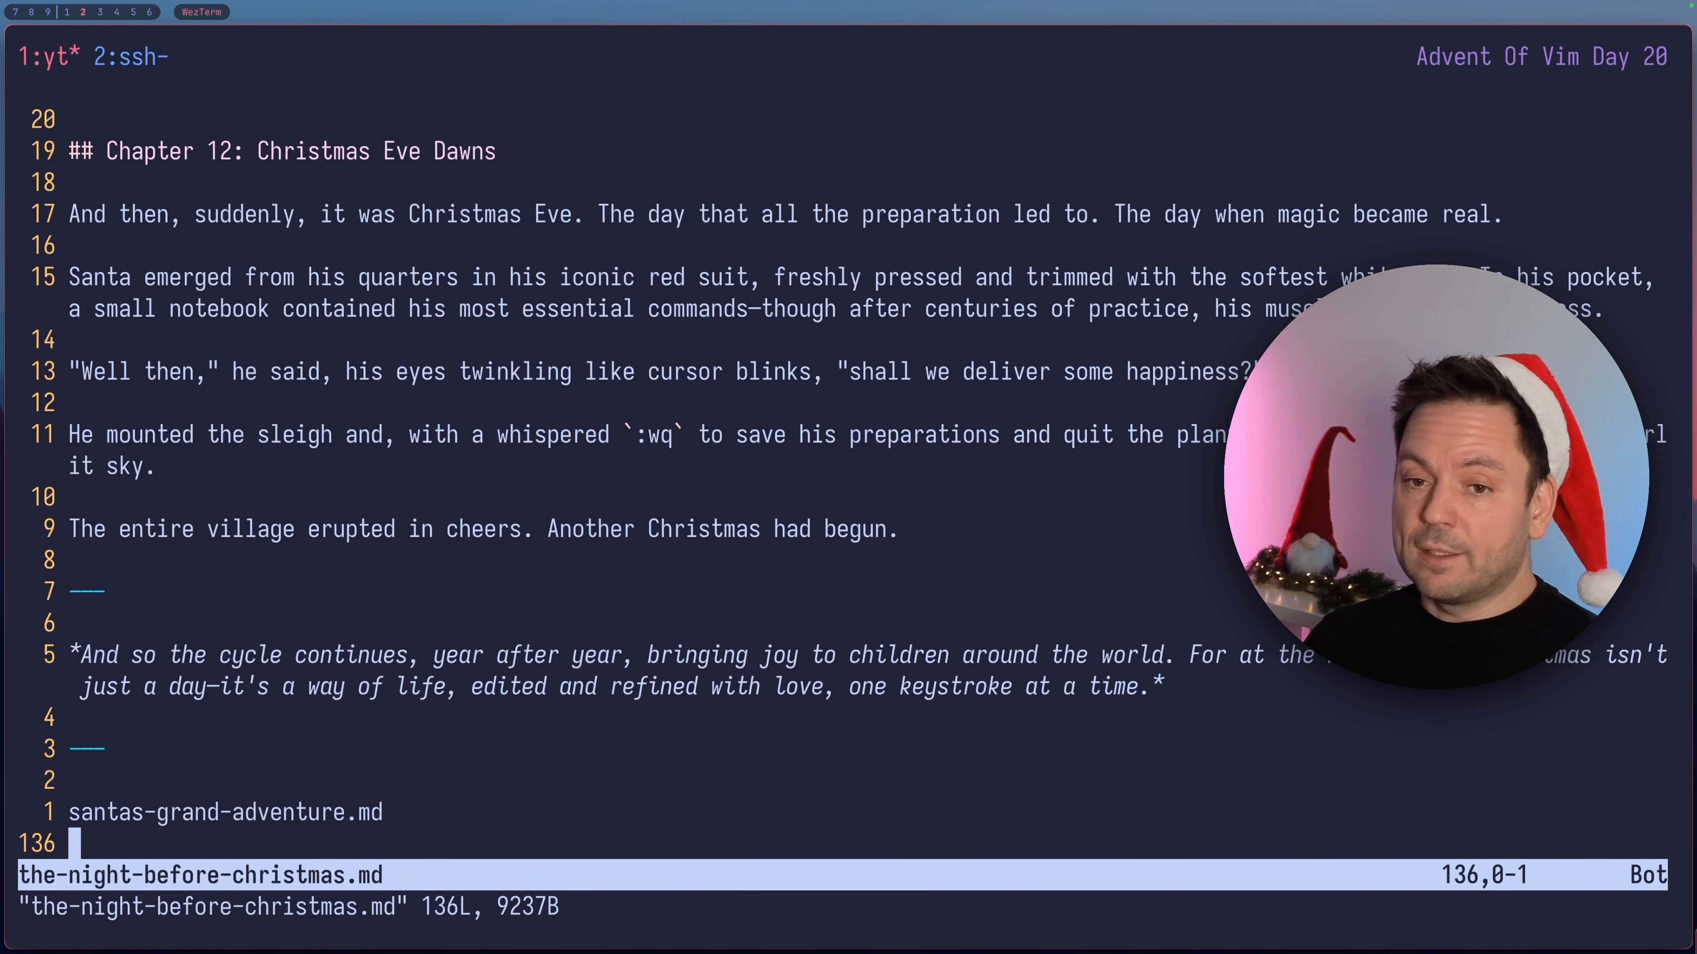
text(17)
click(849, 906)
text(/)
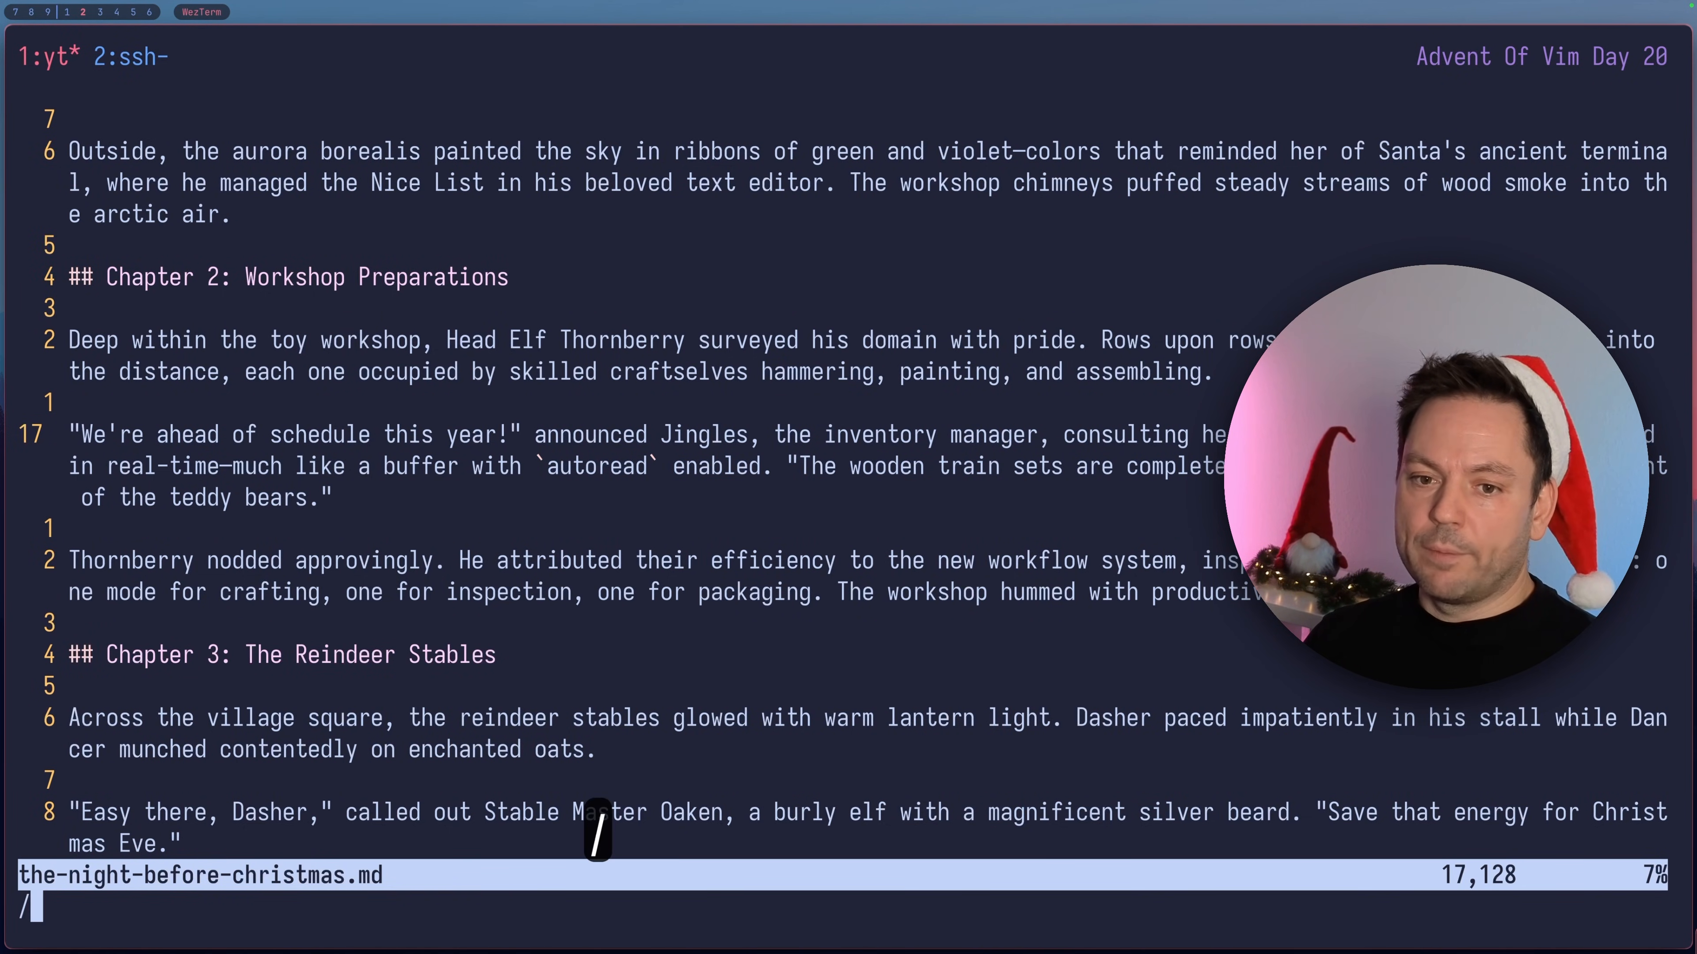
text(work)
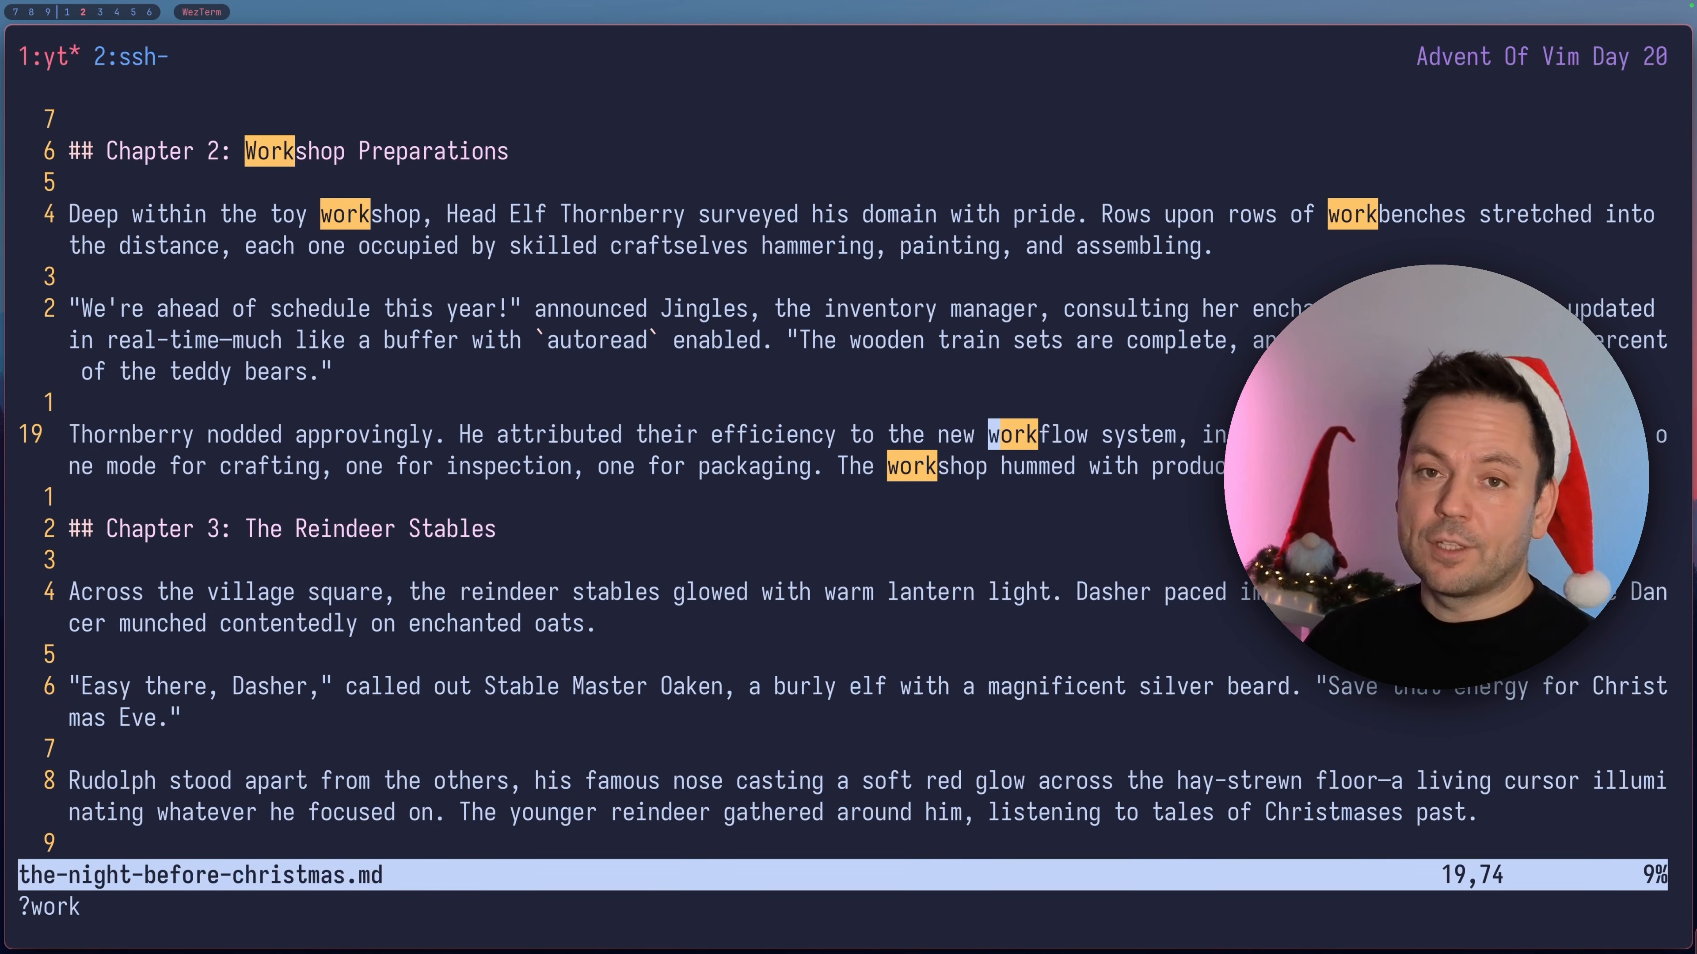
key(G)
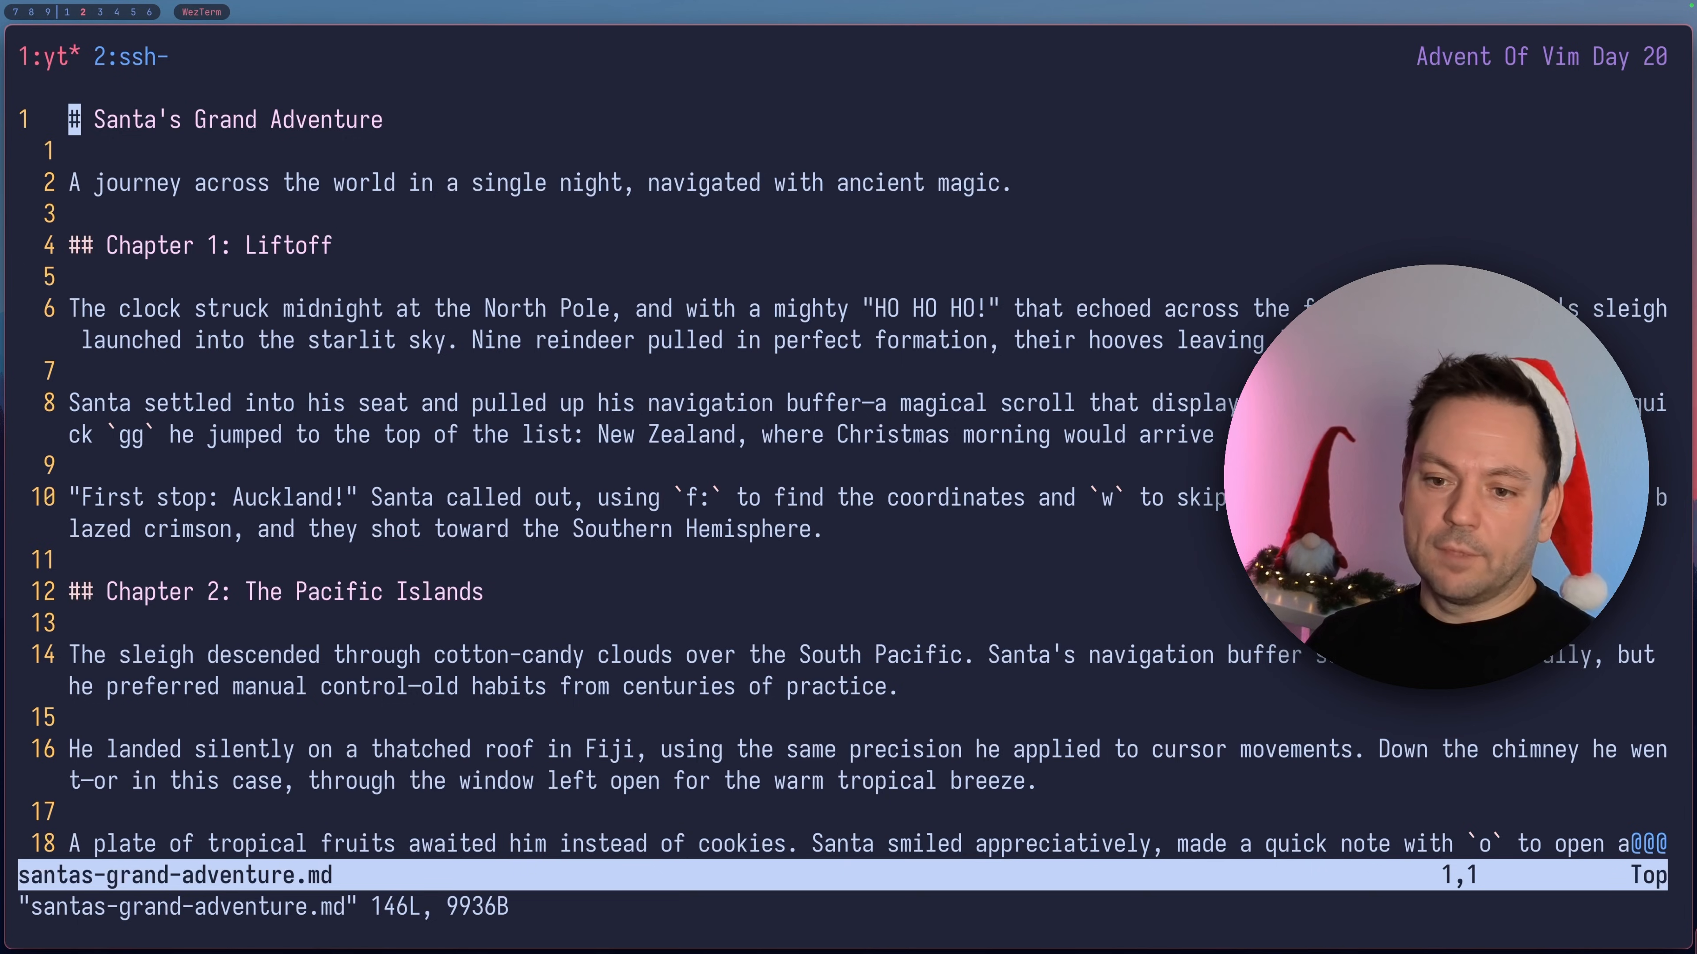
- Search santas-grand-adventure.md for 'Santa' and jump to the match on line 100
text(Santa)
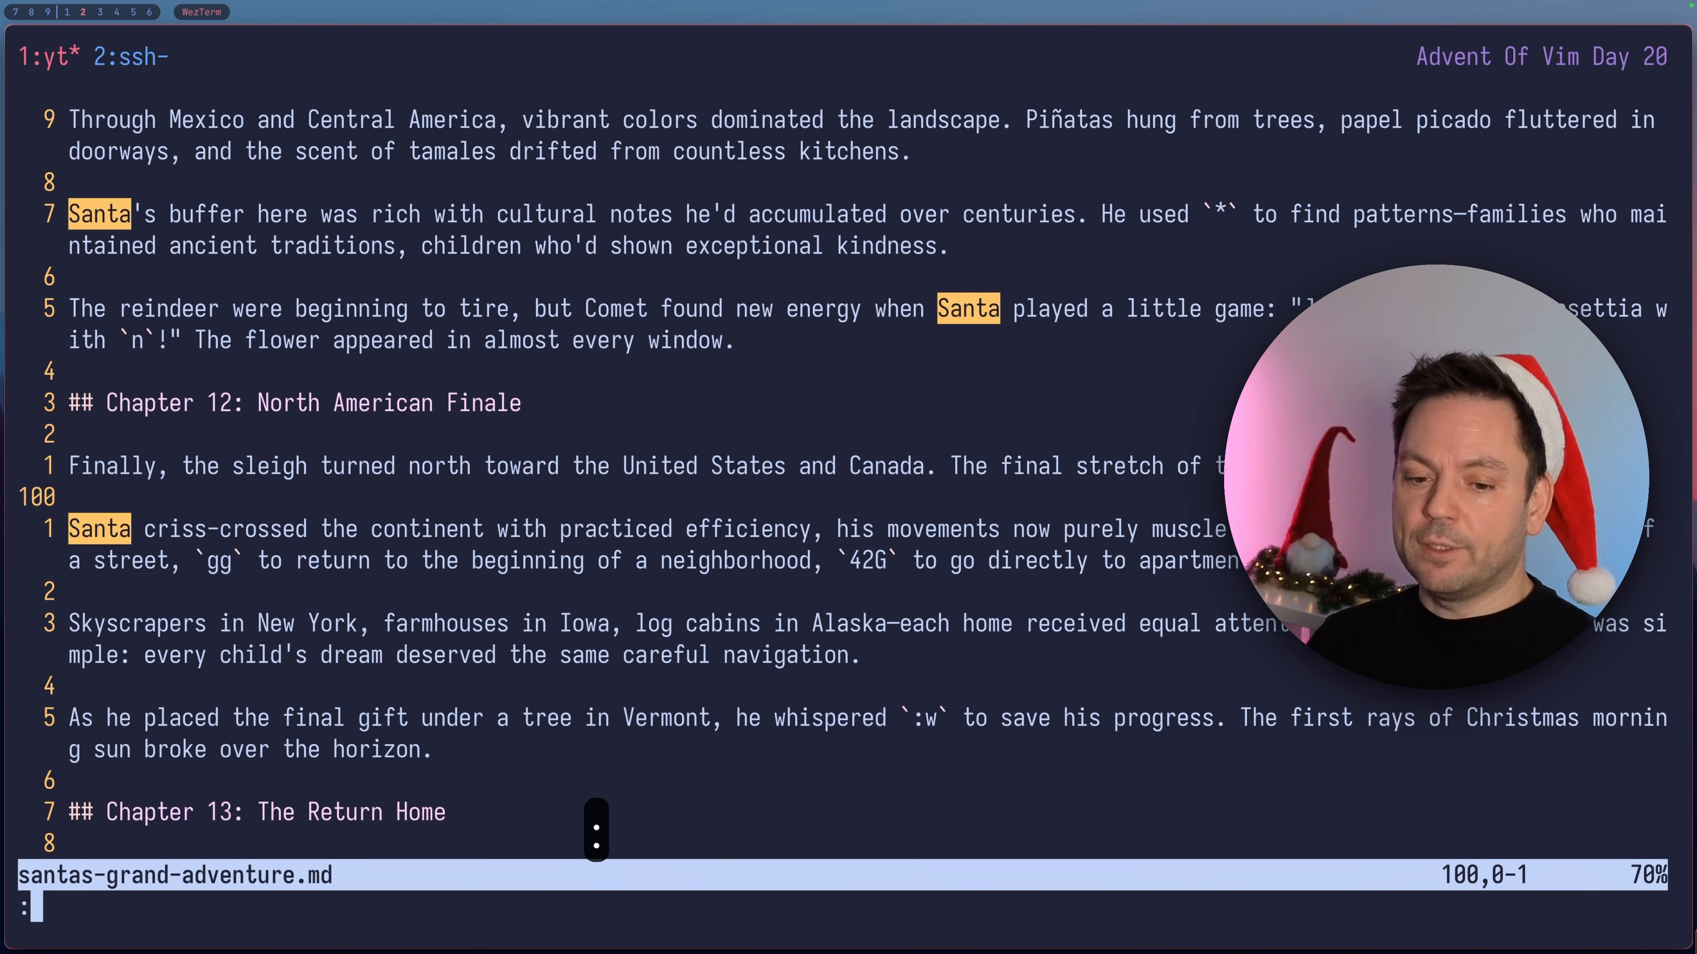
text(jump)
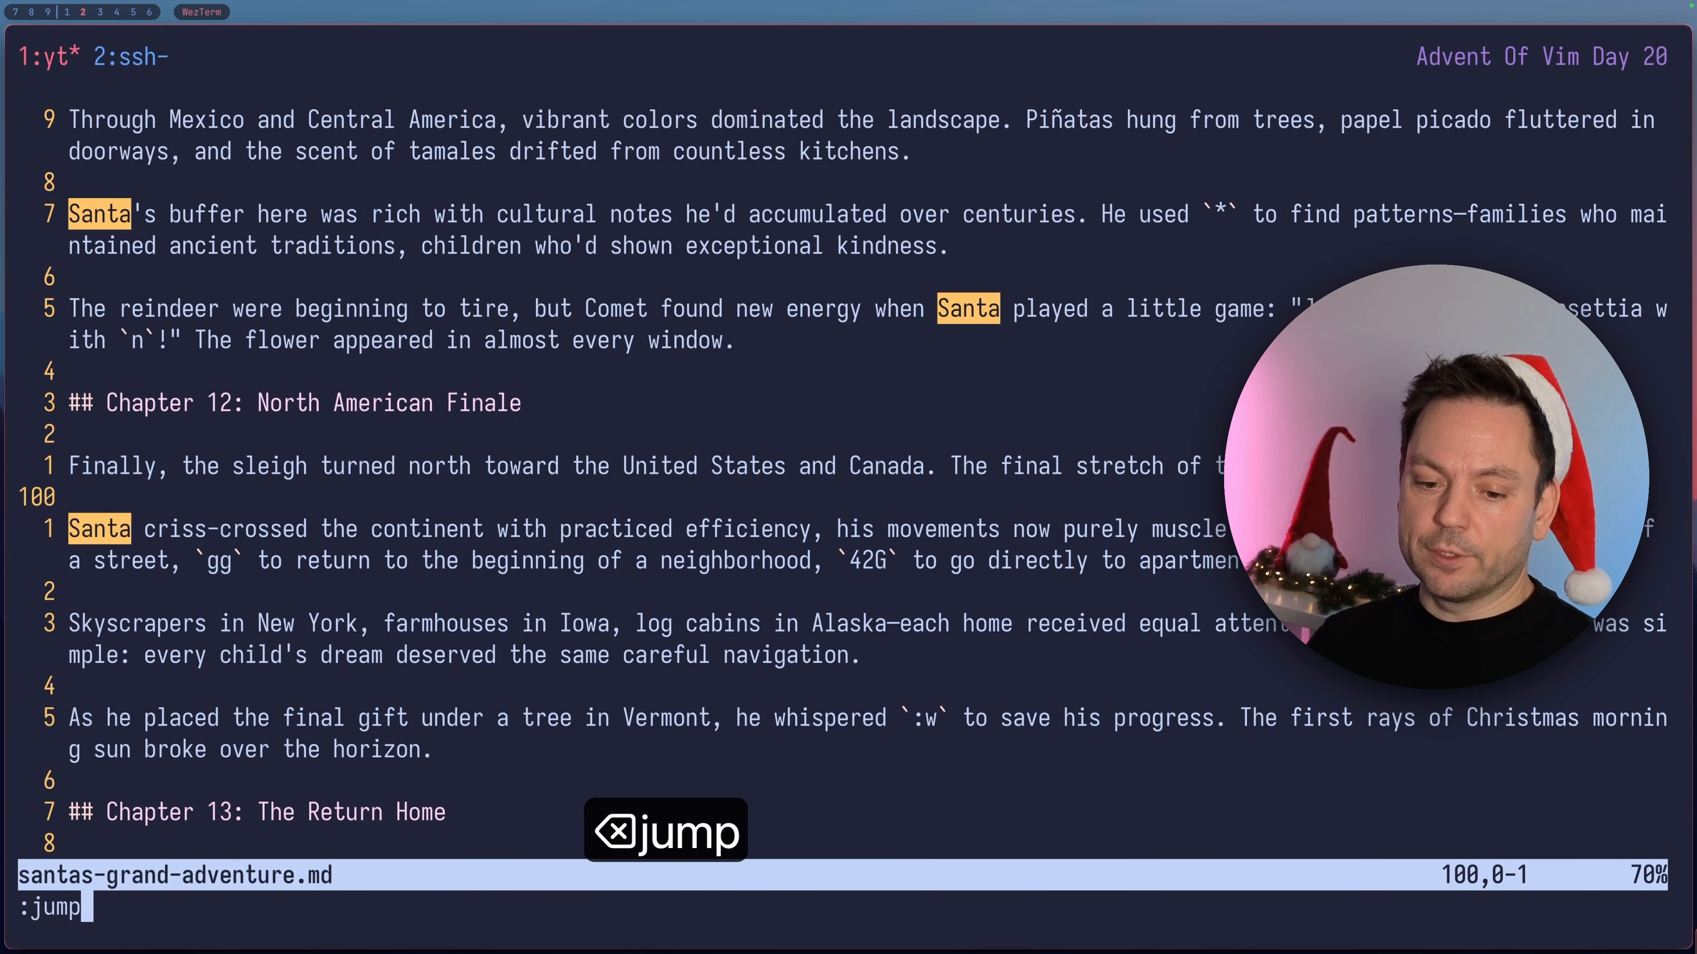
- Show the :jumps table of recorded positions across both story files, then dismiss it
key(Return)
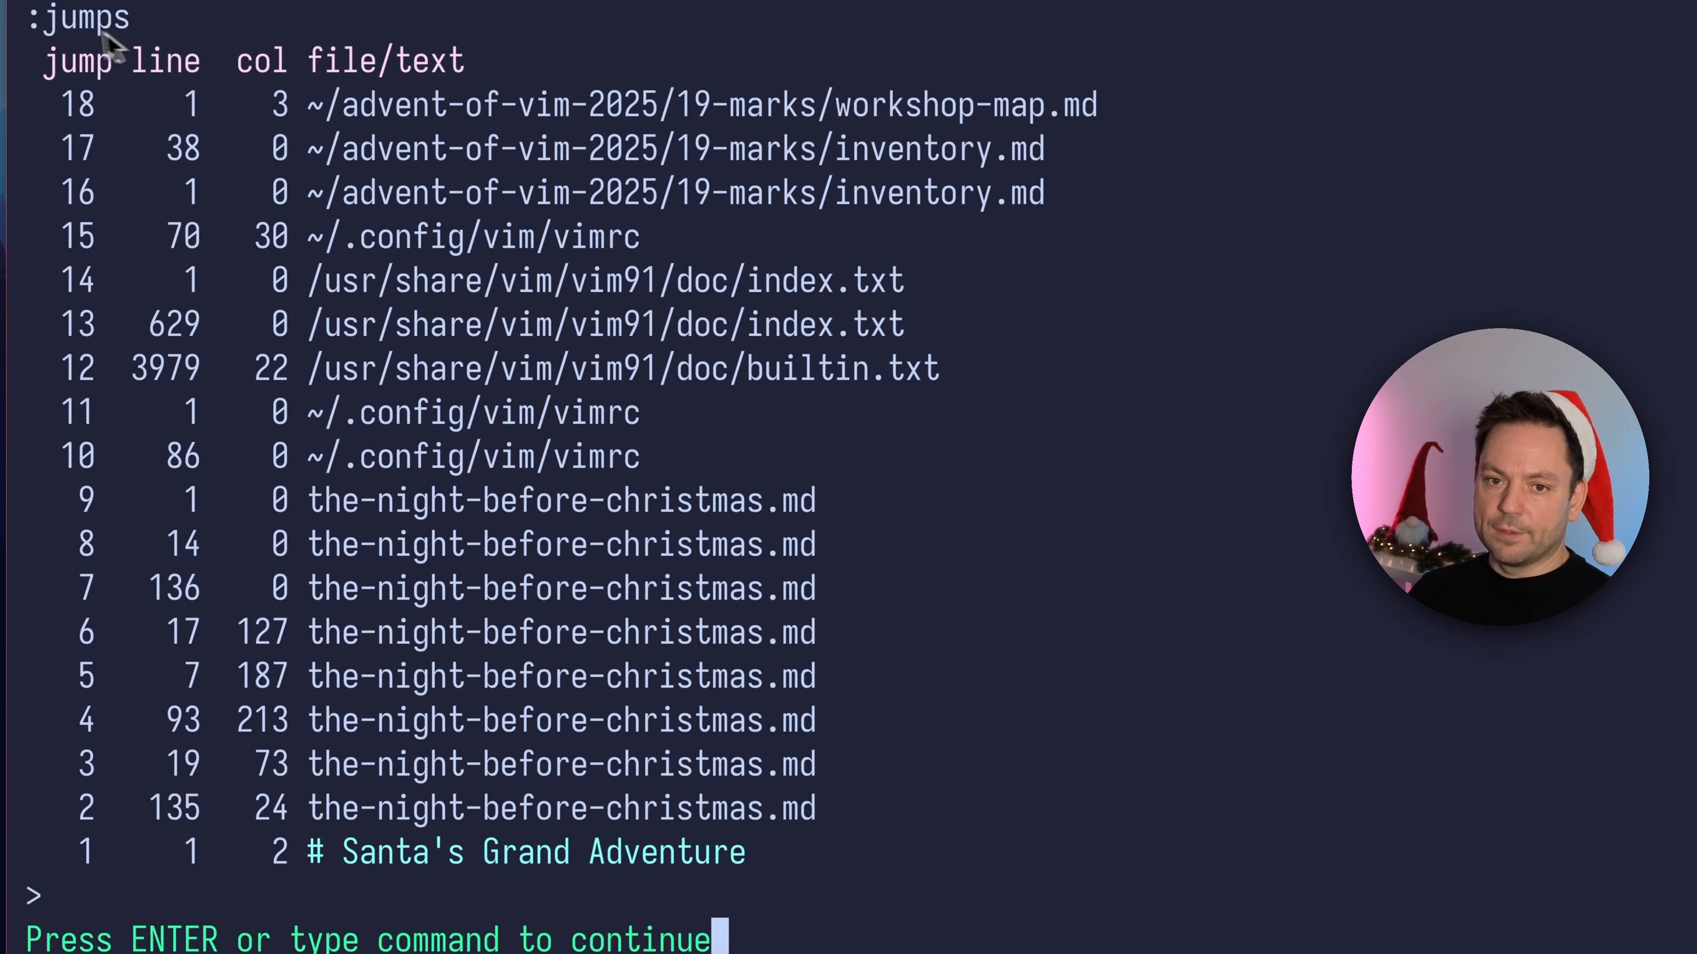
mouse_move(411, 87)
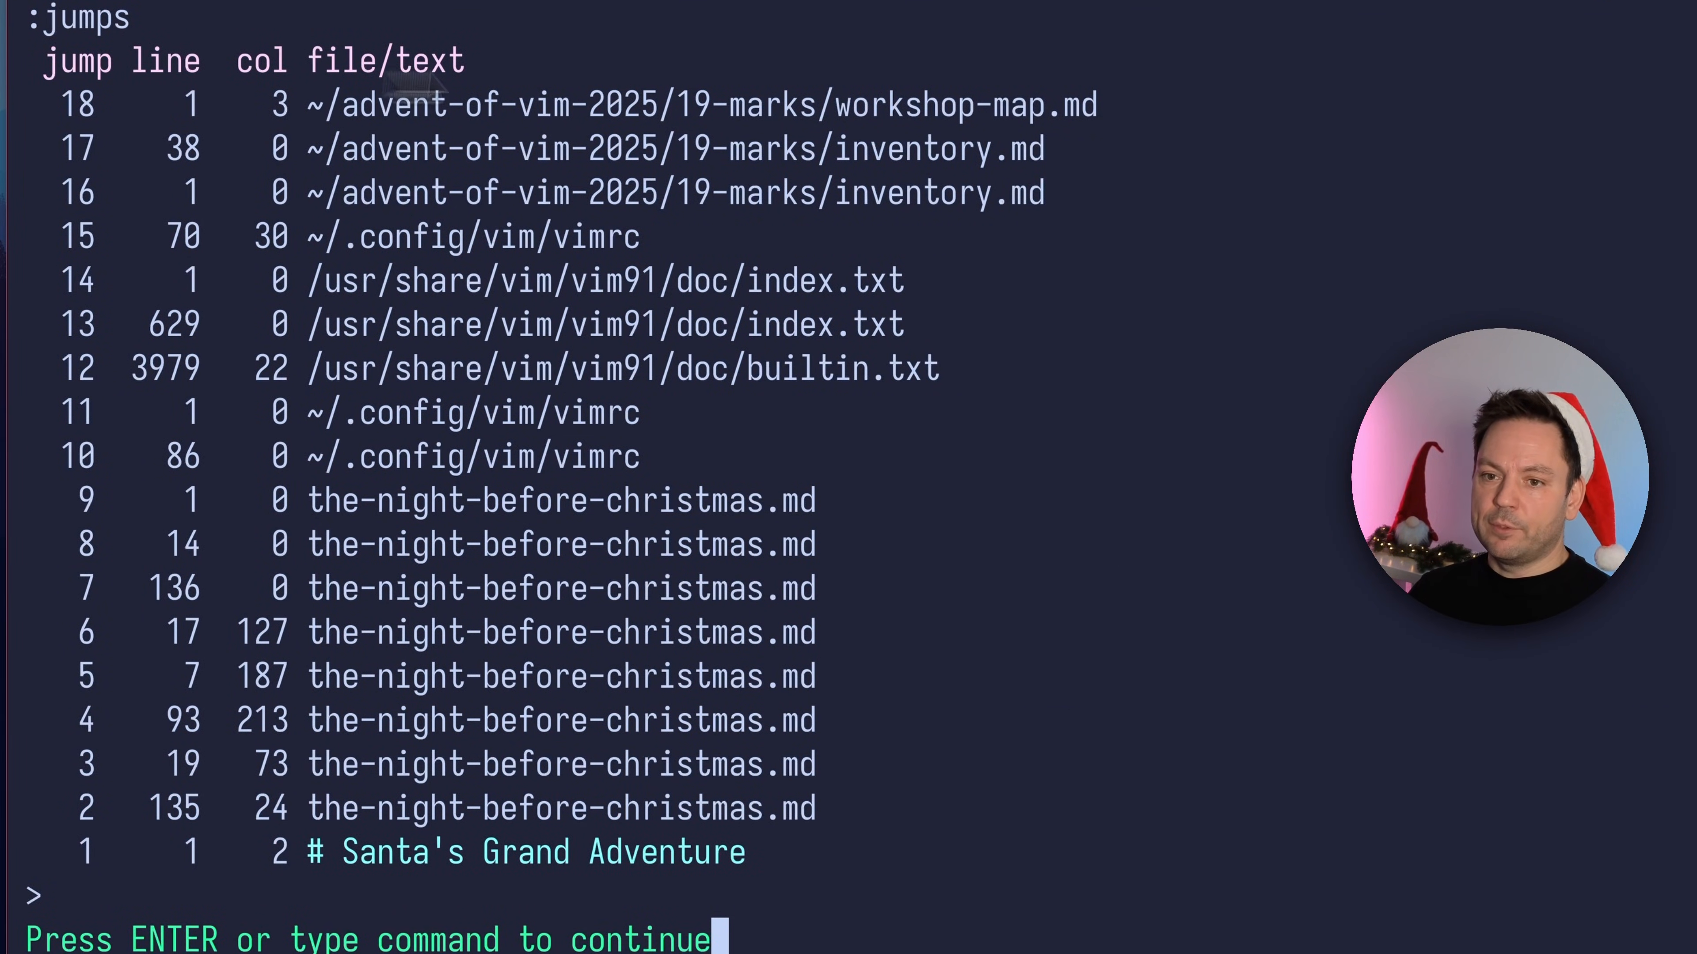
mouse_move(574, 476)
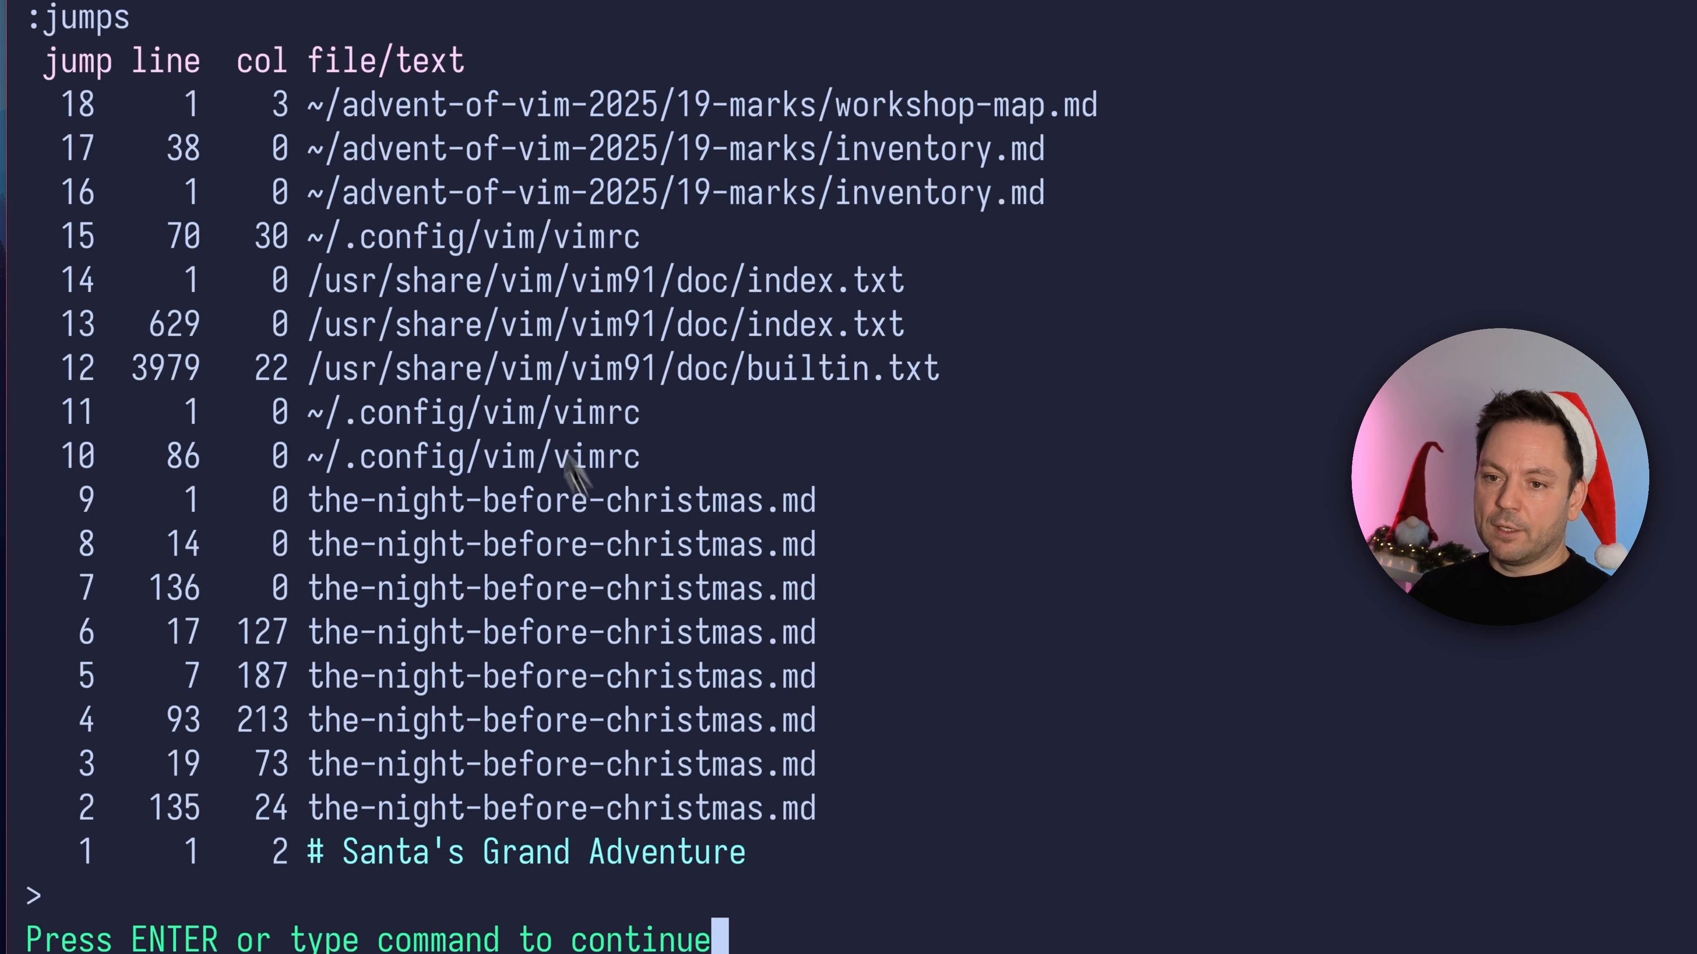
mouse_move(87, 120)
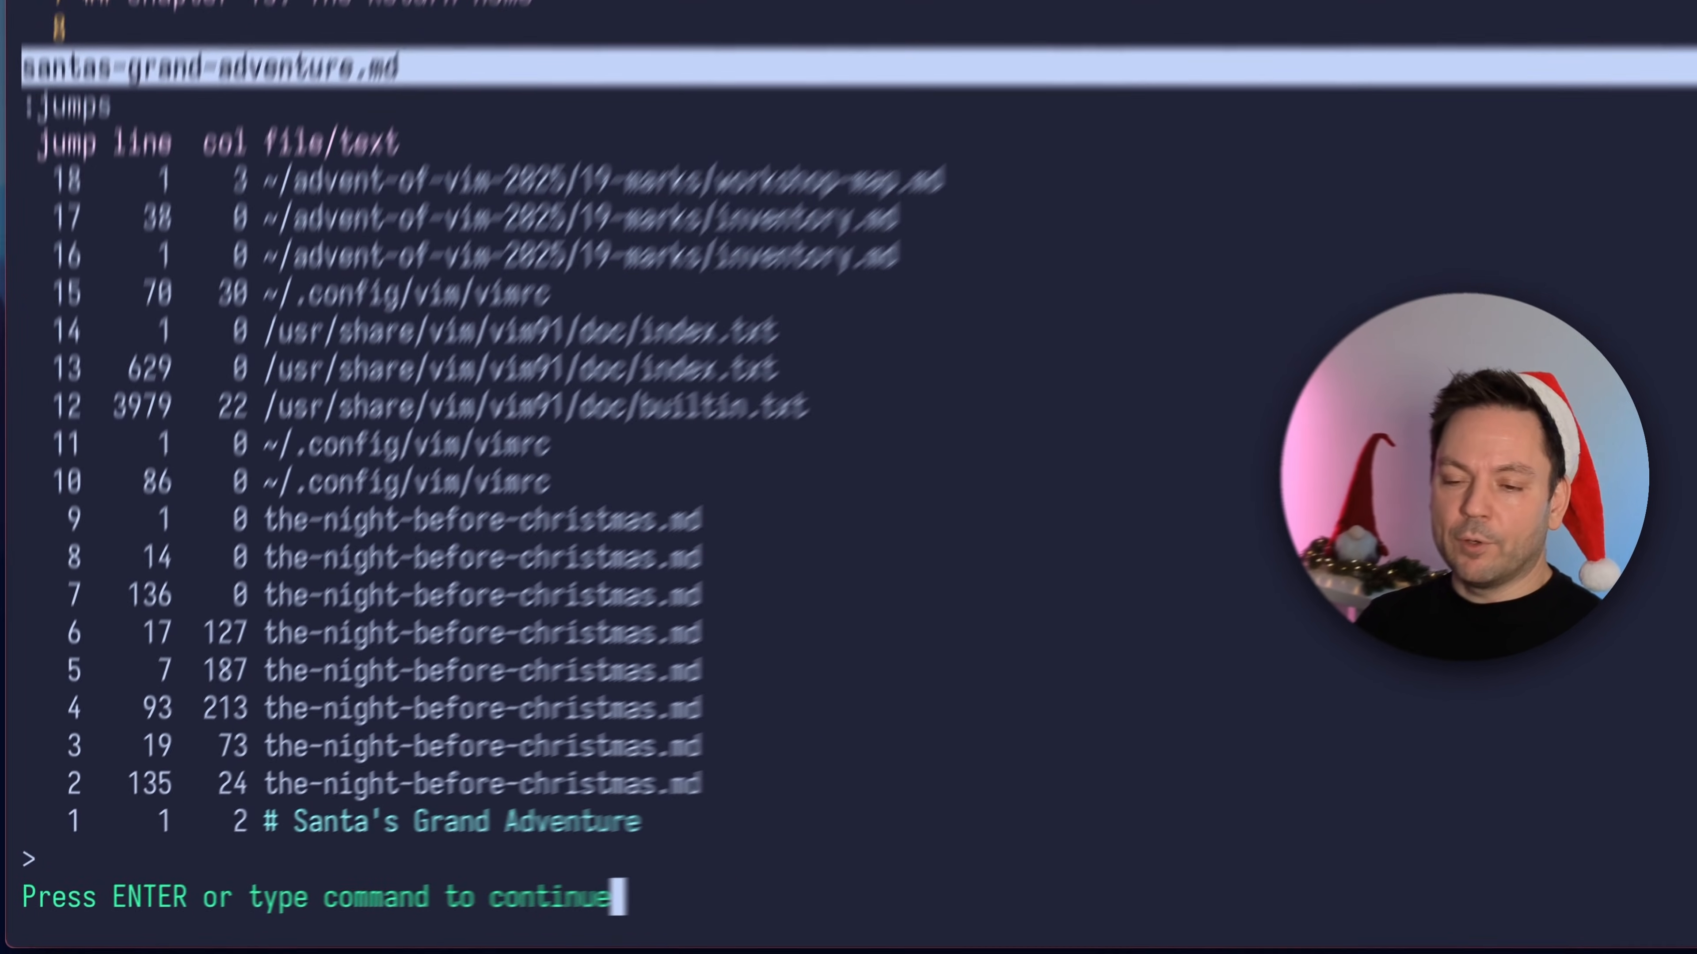
key(Return)
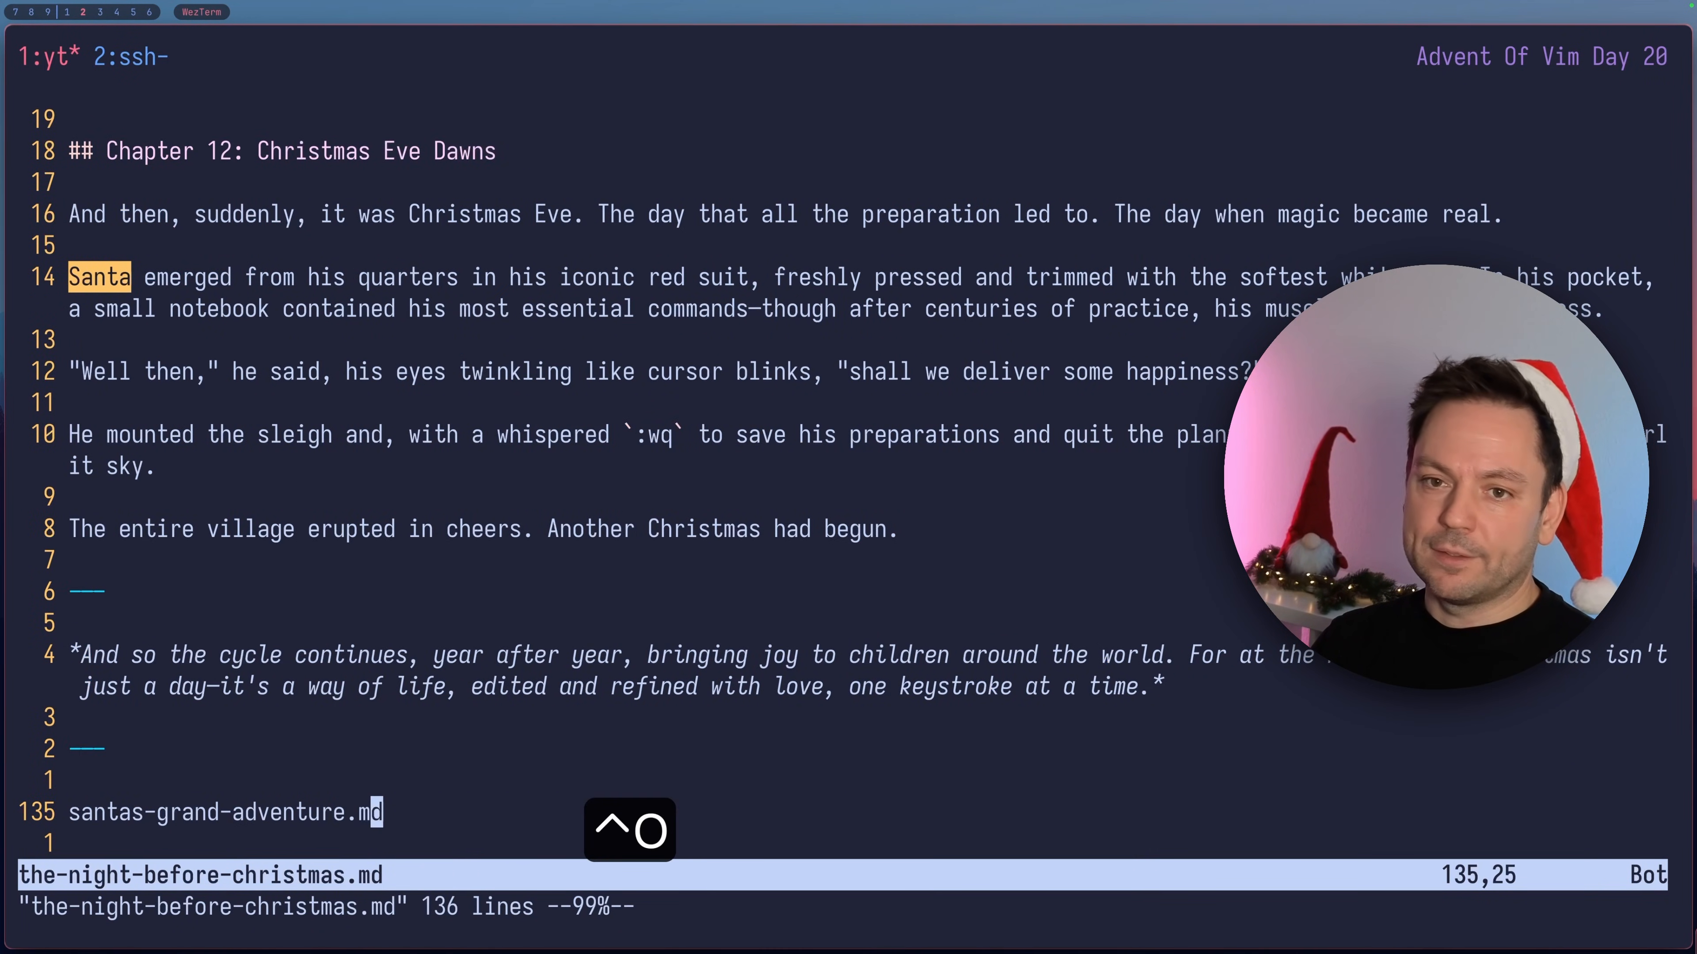
- Step back through the jump list to line 17 of the Christmas story and redisplay :jumps
key(gg)
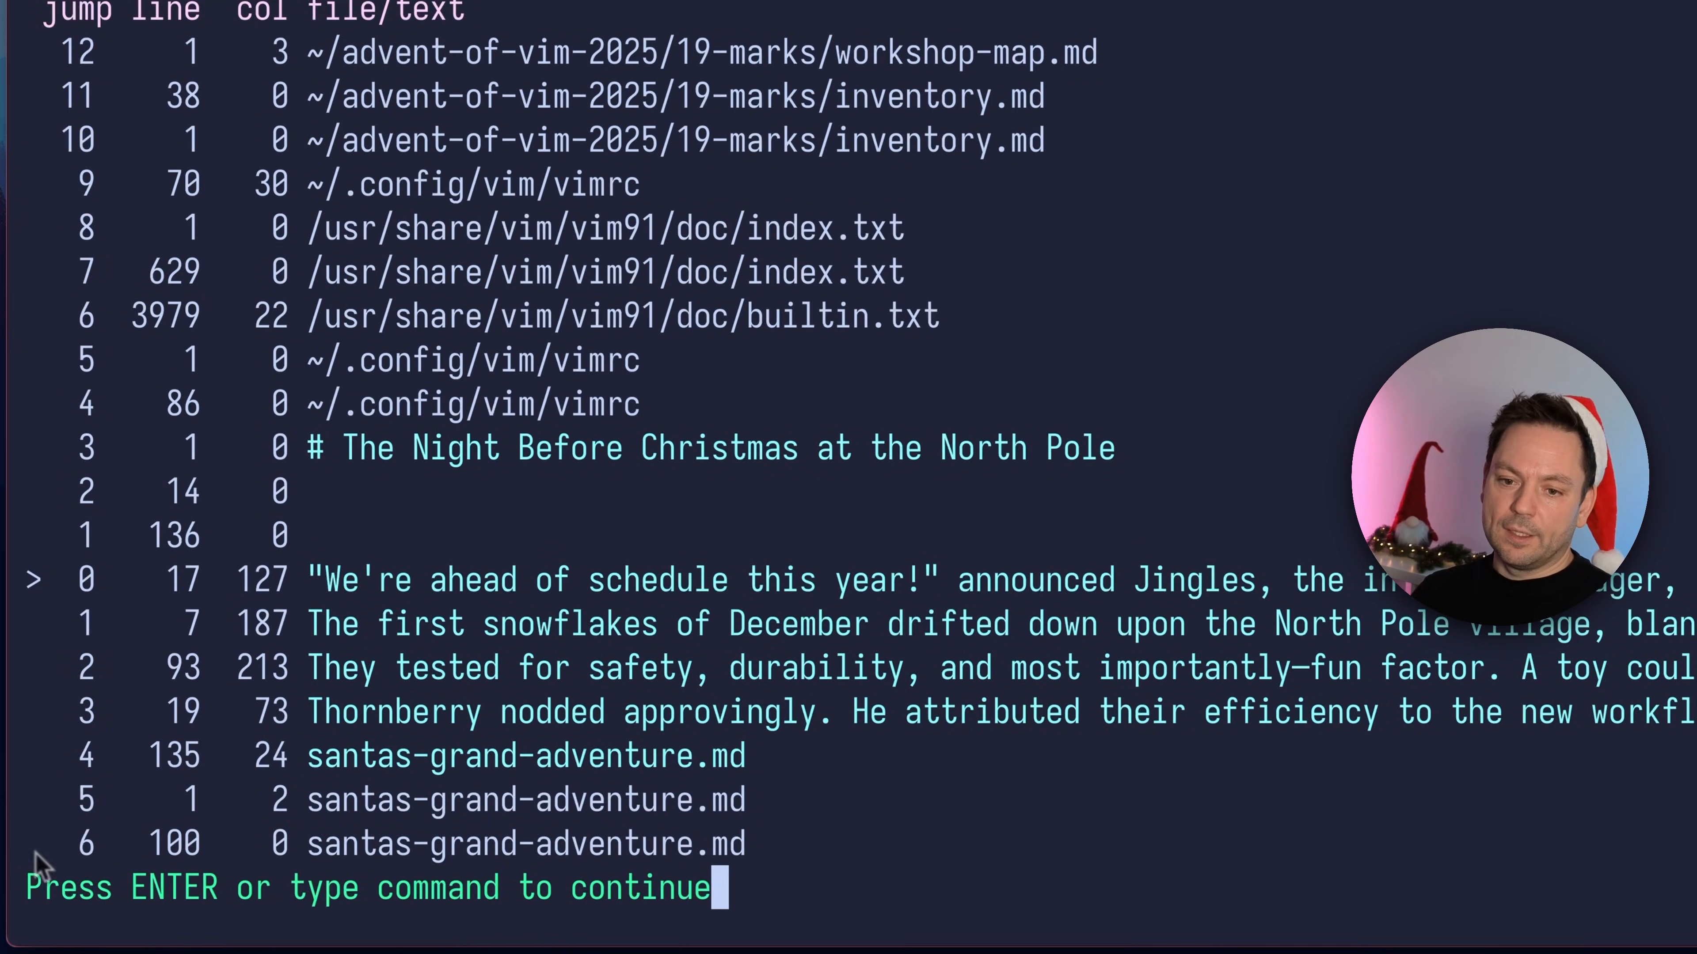
key(Return)
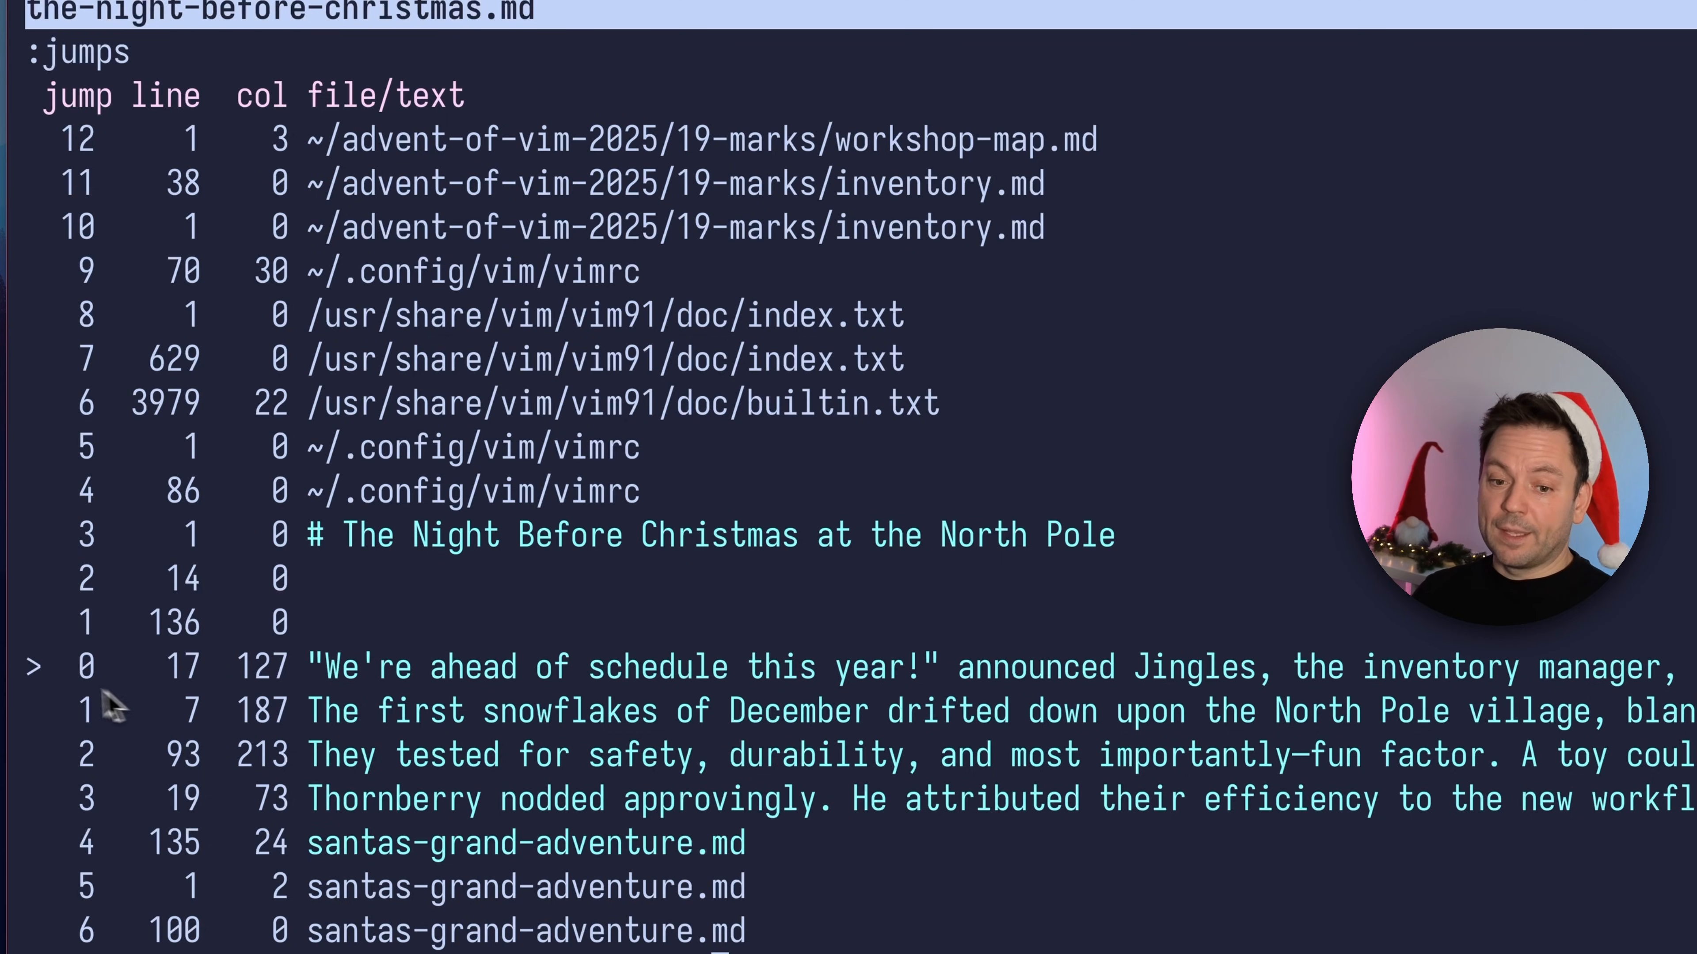
mouse_move(54, 698)
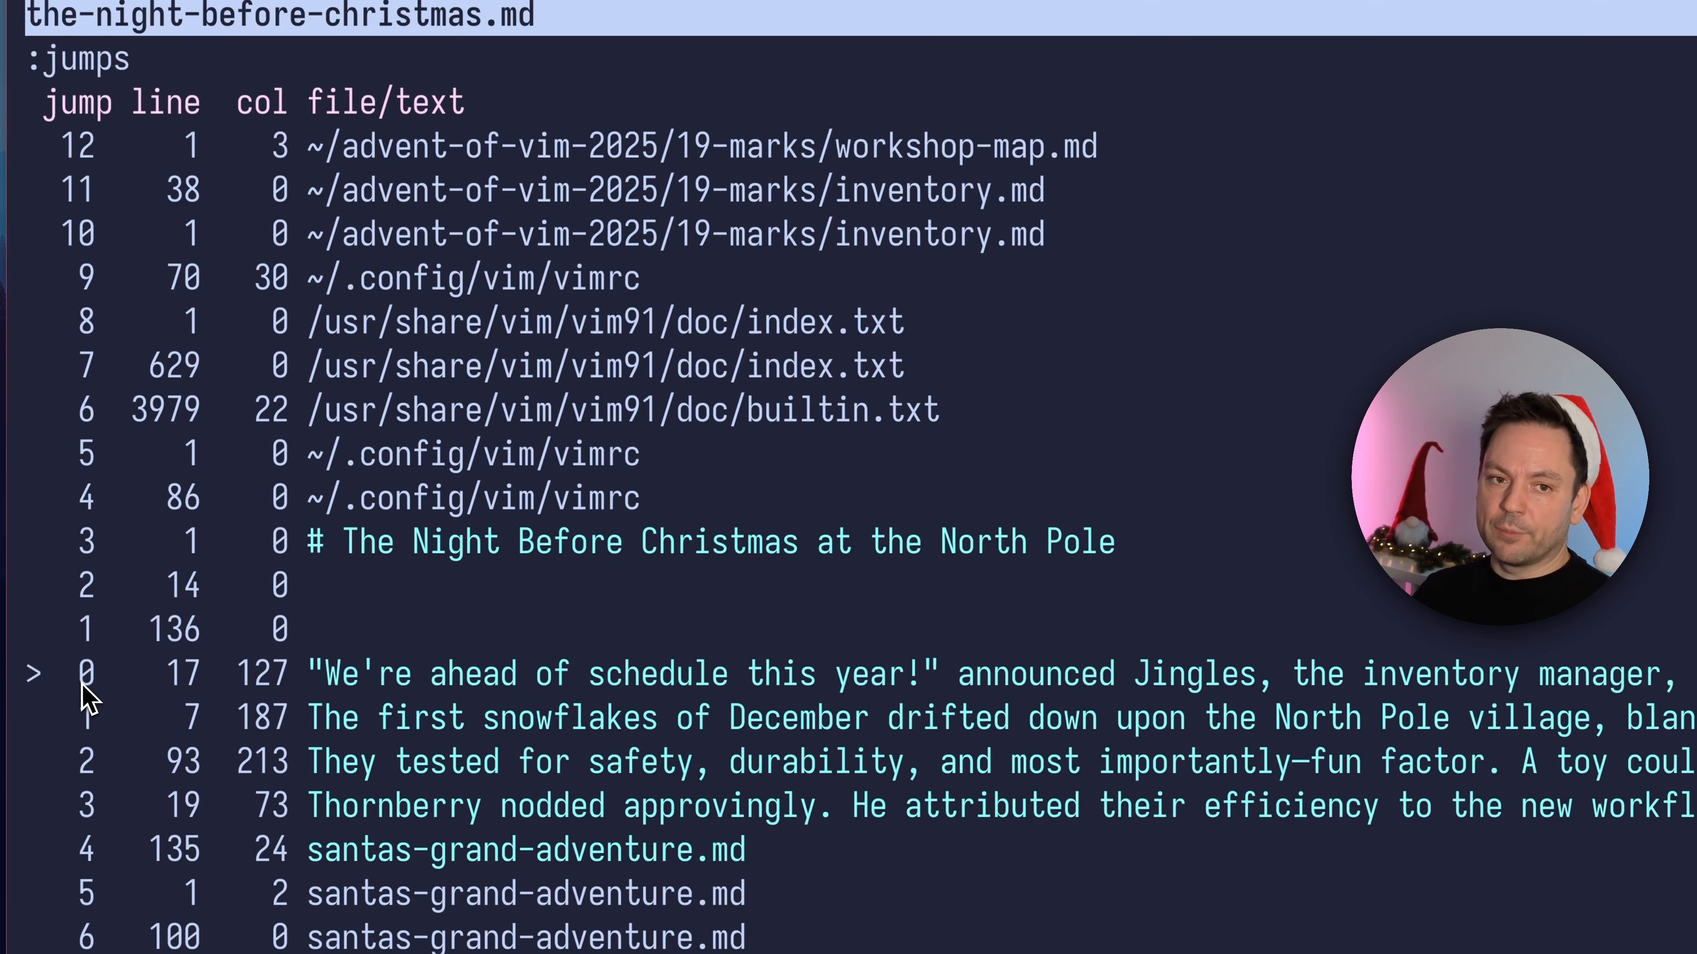
mouse_move(71, 589)
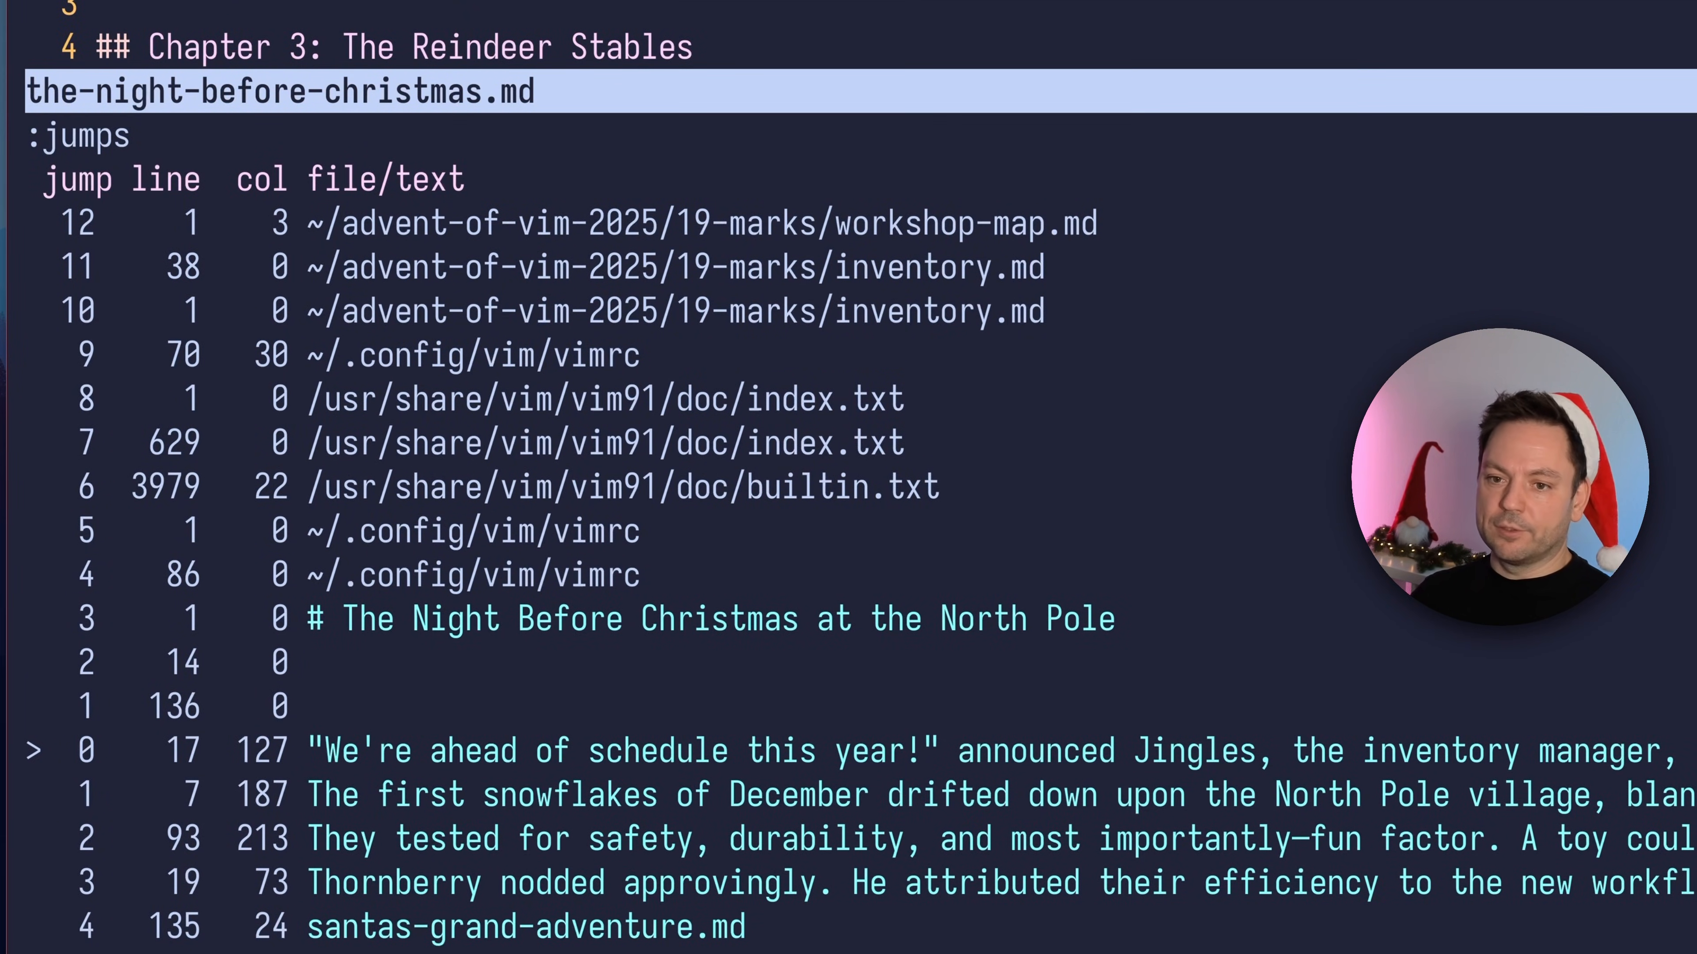
mouse_move(783, 332)
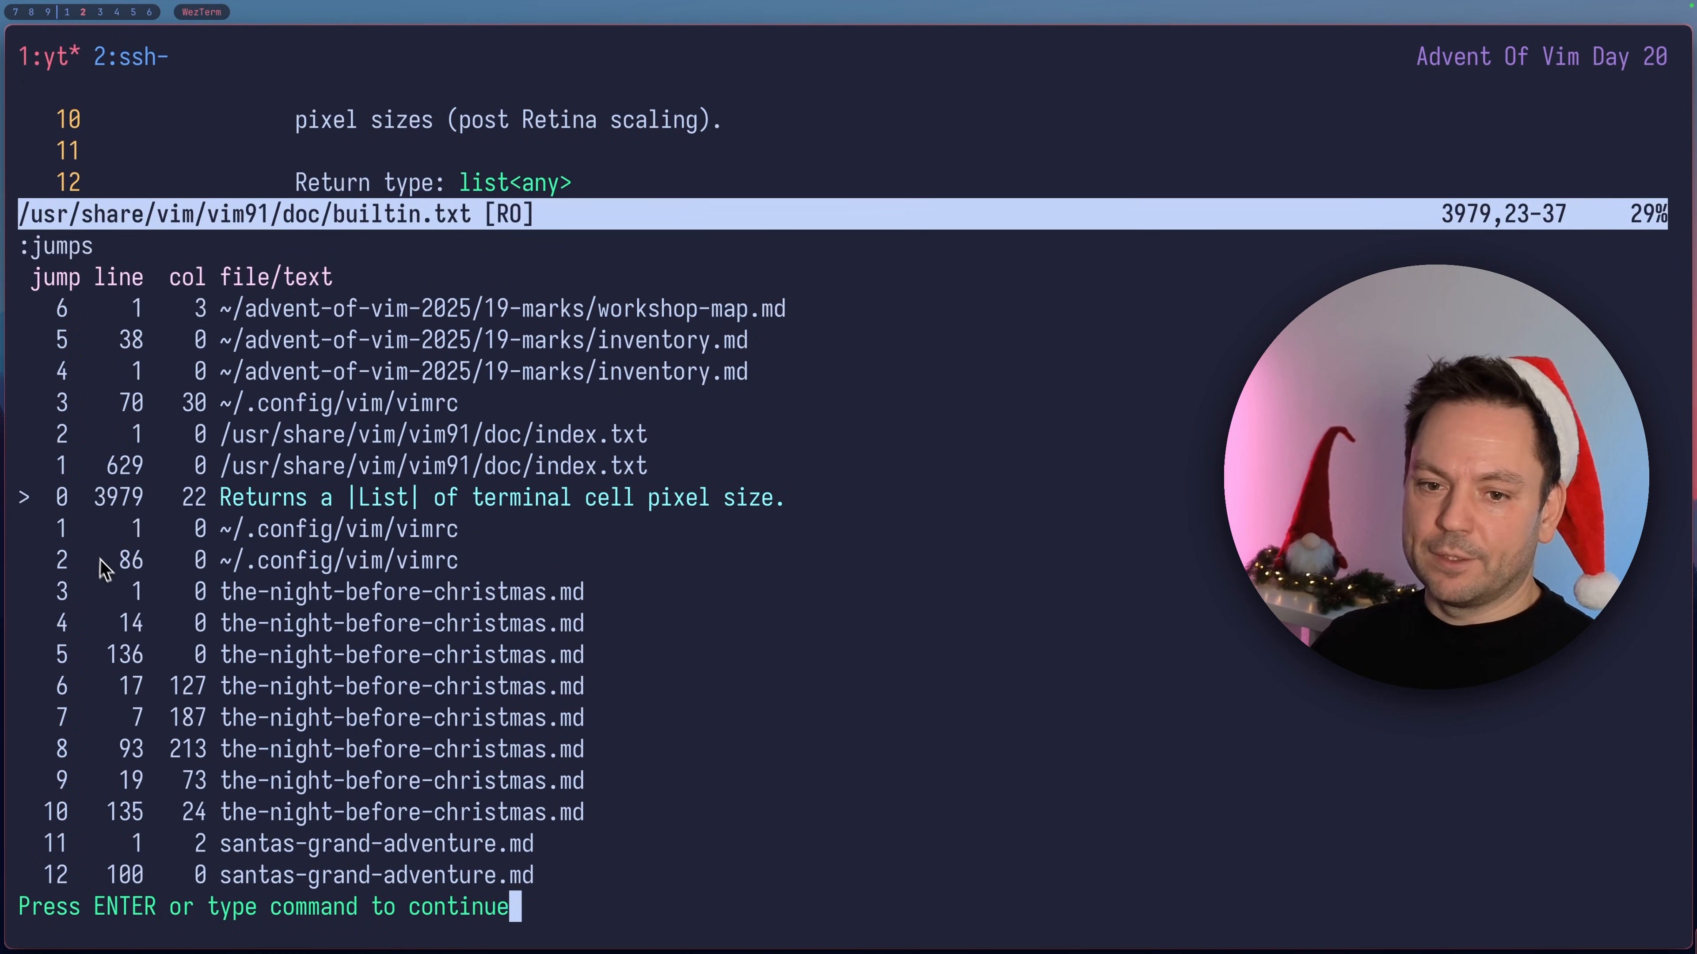
- Move forward through the jumps to line 135 of the-night-before-christmas.md, dismissing both jump tables
key(Return)
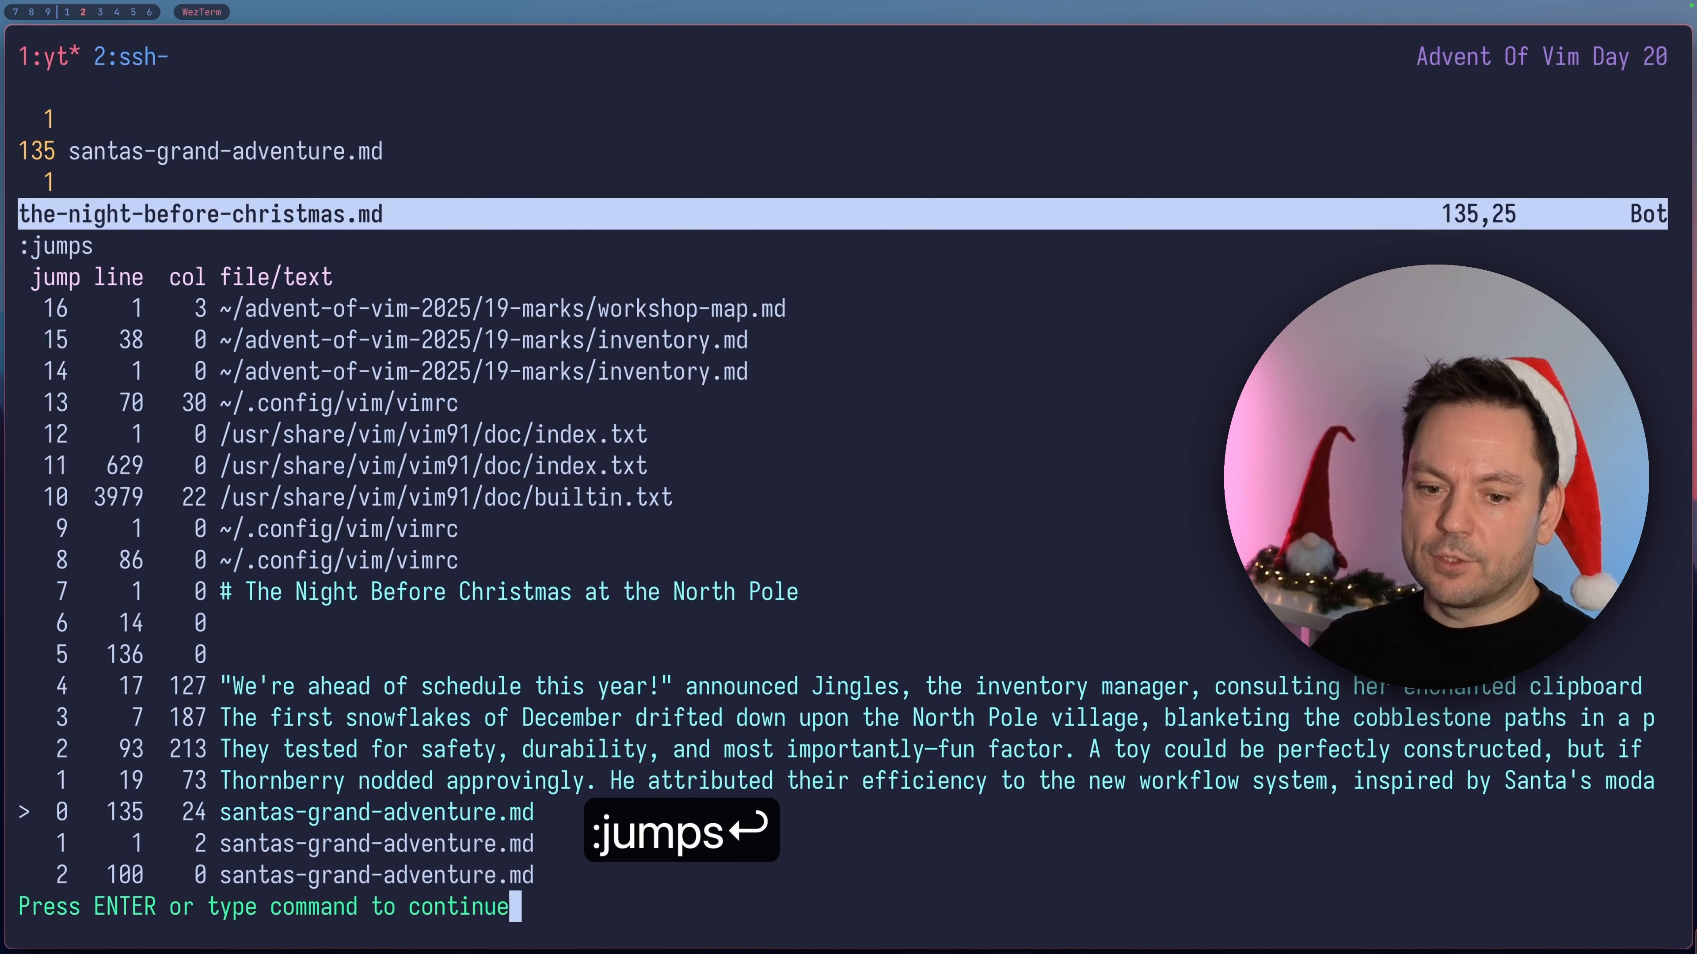
key(Return)
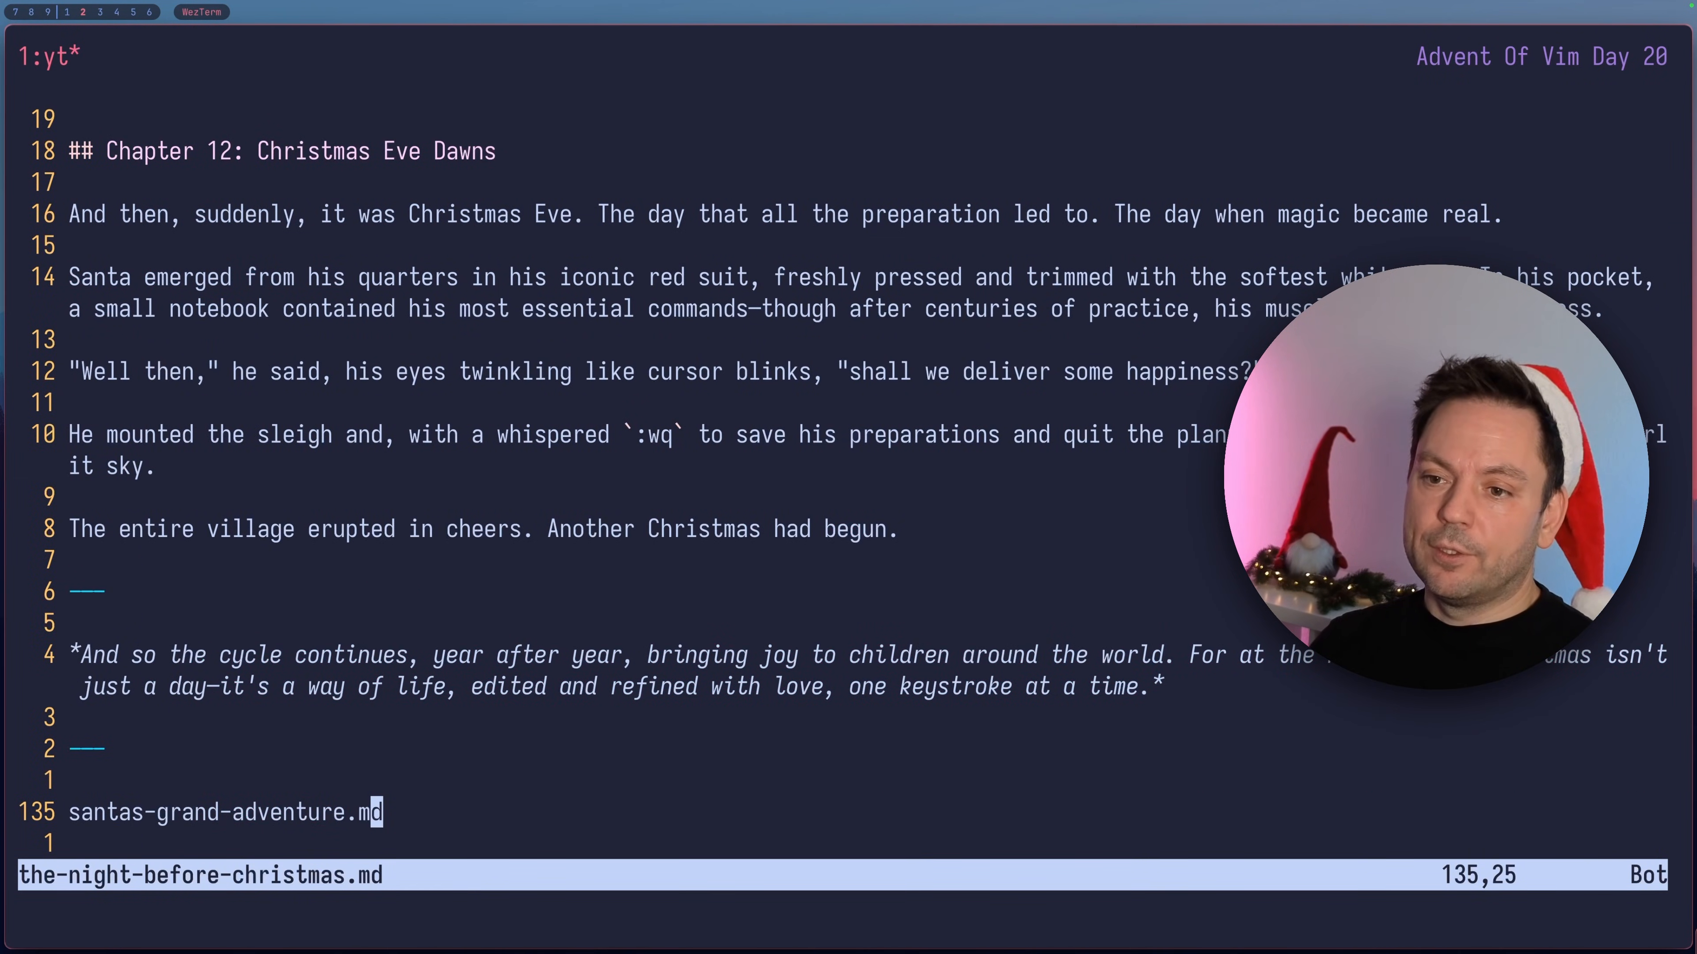
text(:h)
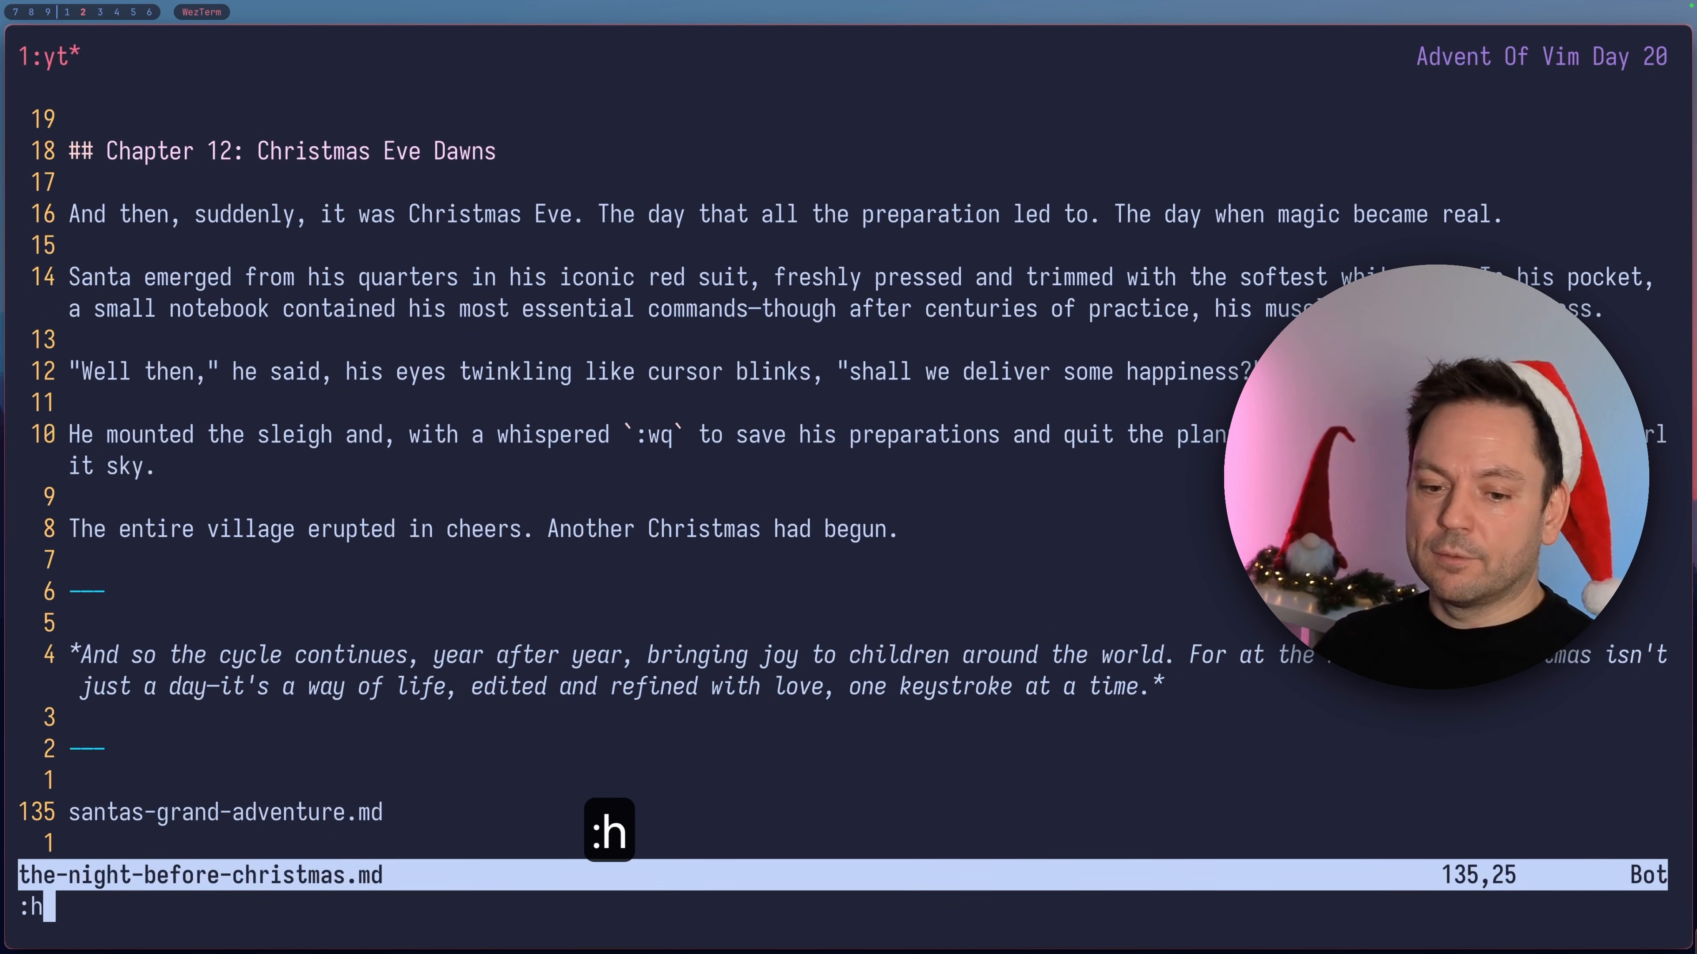
text(jump-mot)
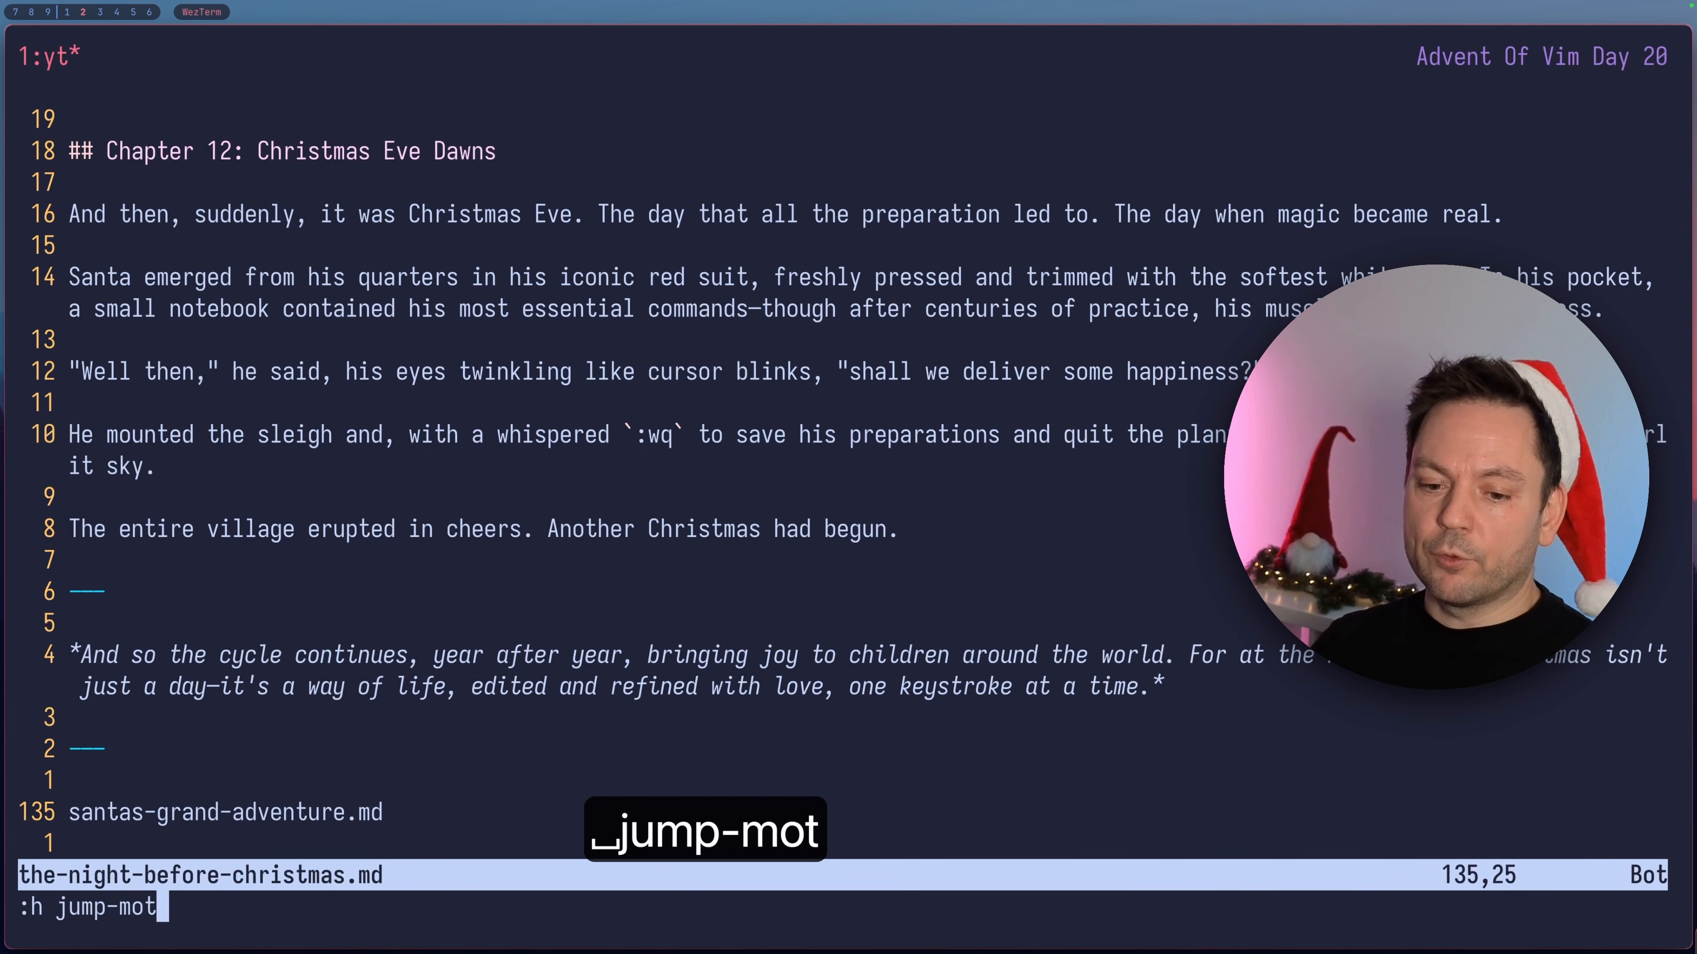
key(Return)
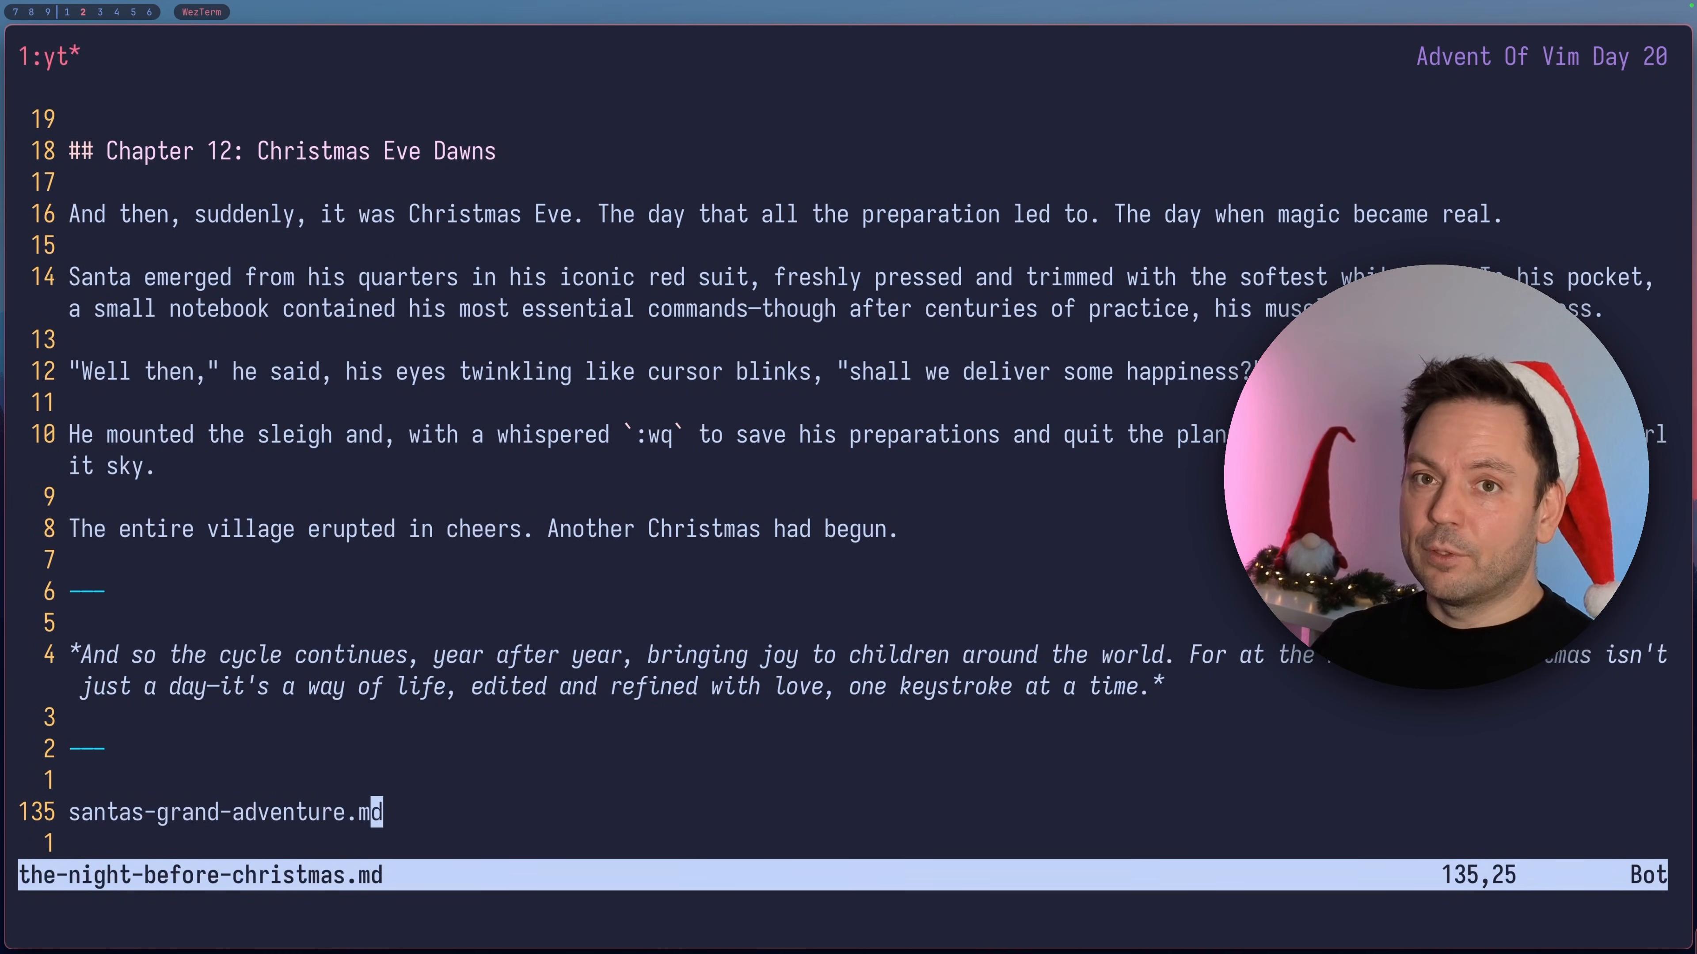
- Toggle between the title line and line 135 using '' for the line and `` for exact positions
key(gg)
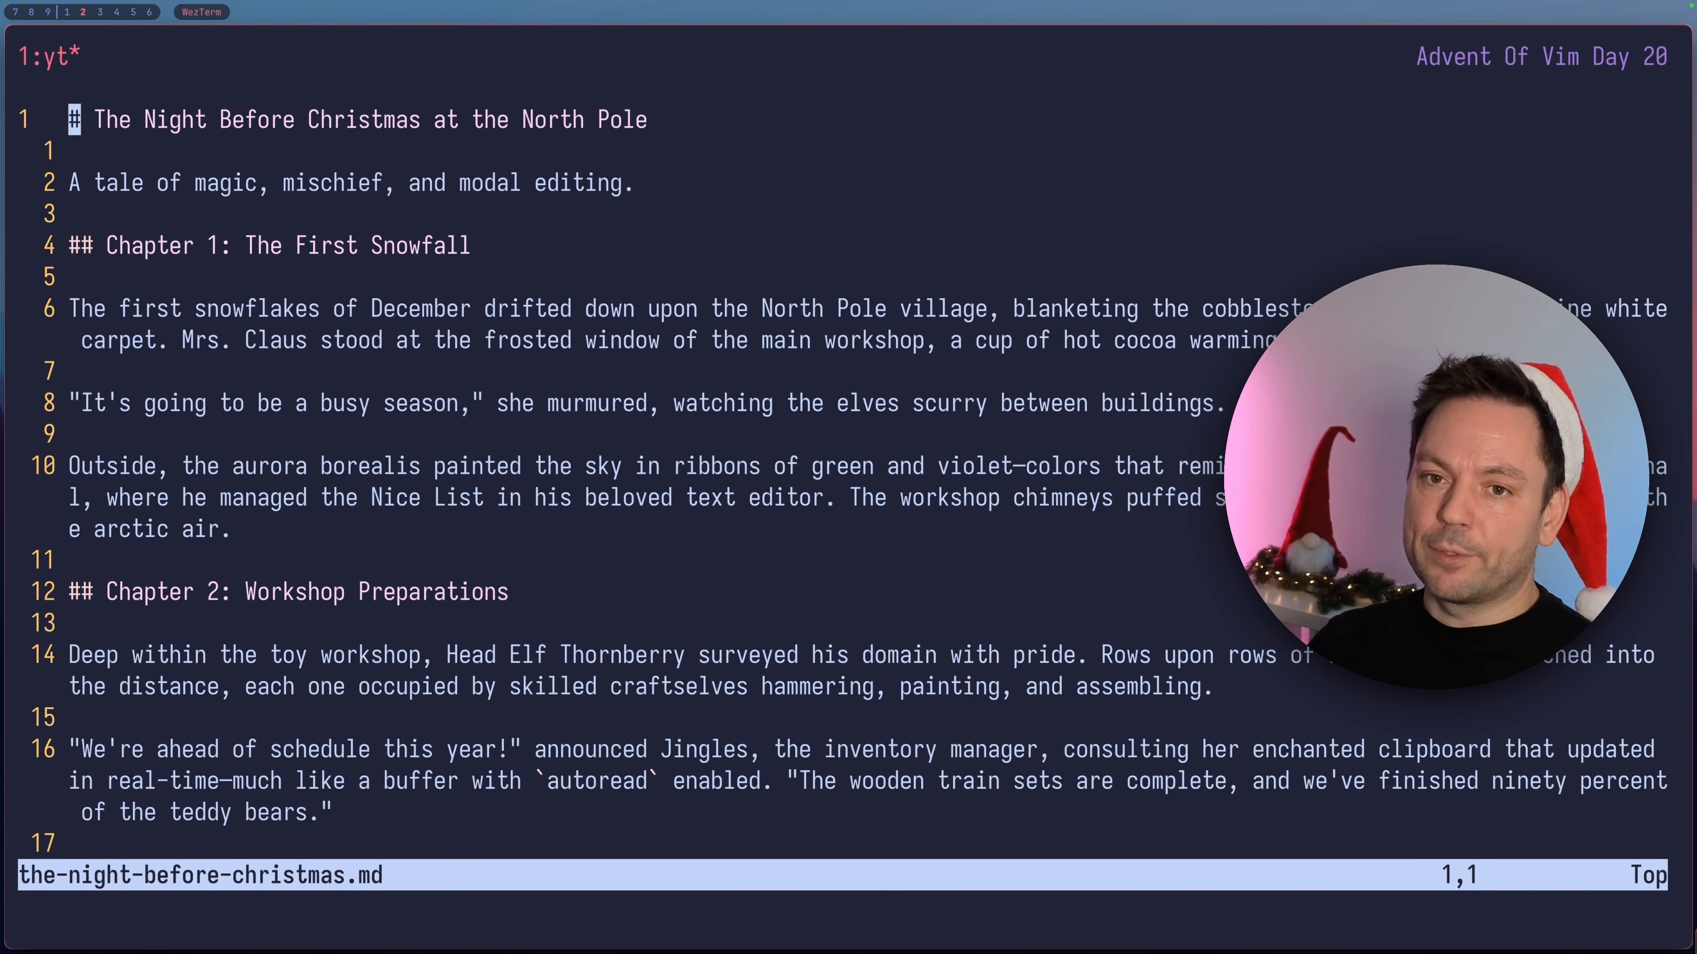
key(G)
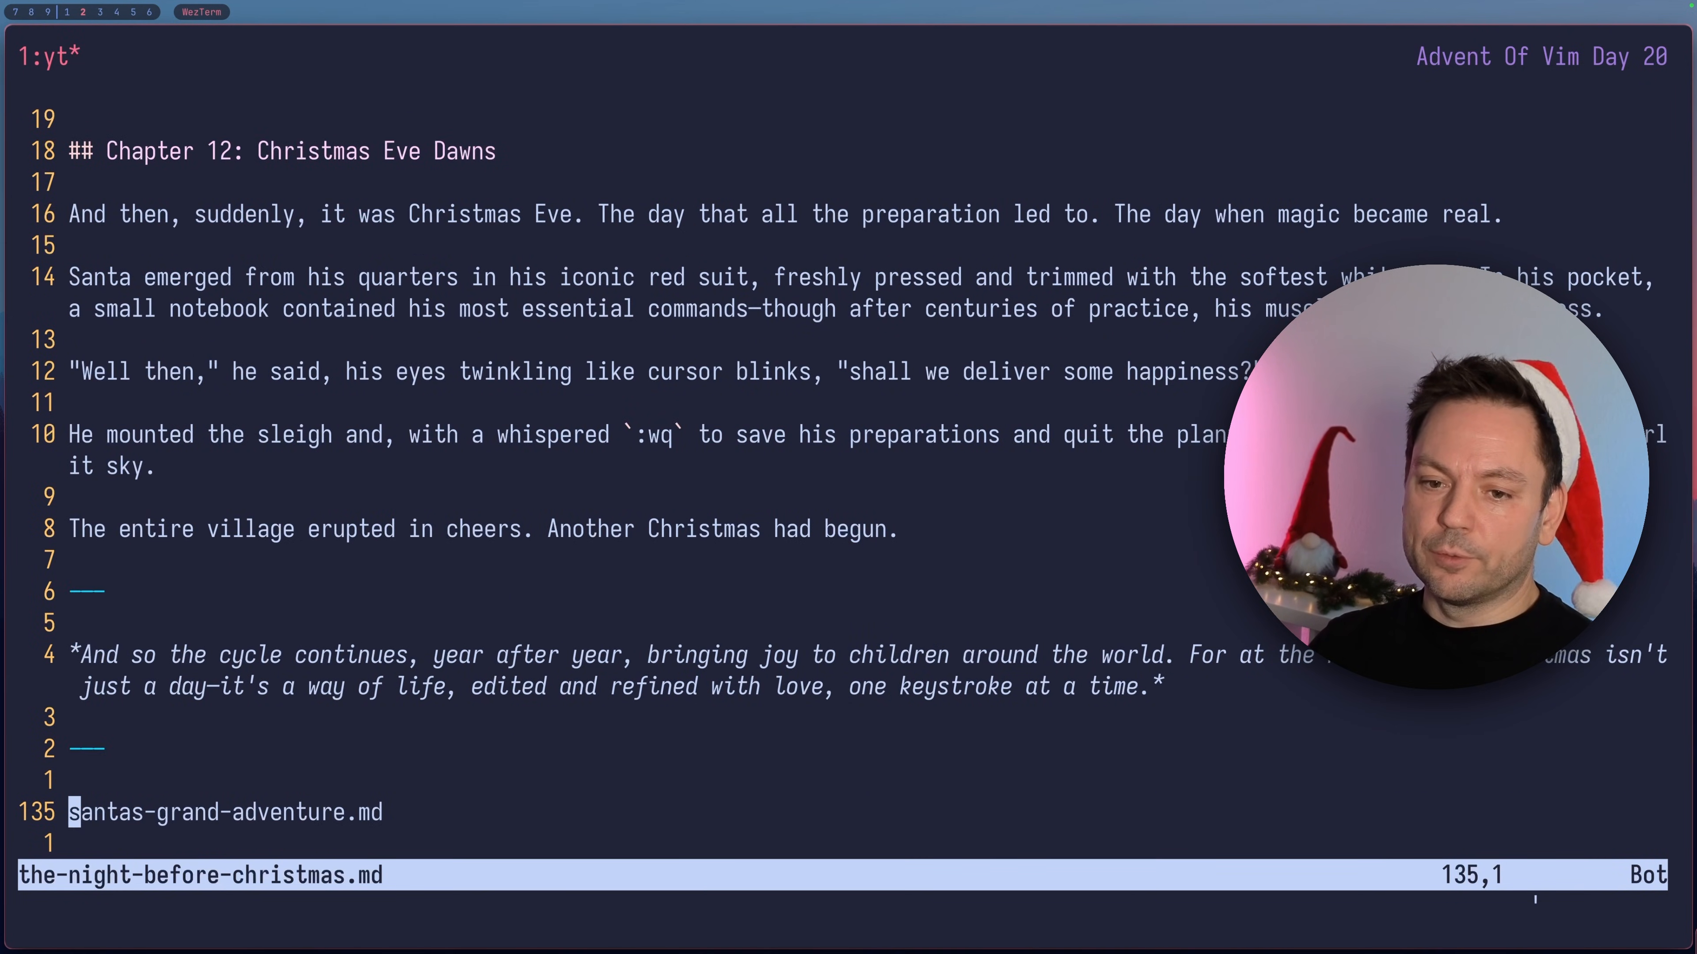
key(gg)
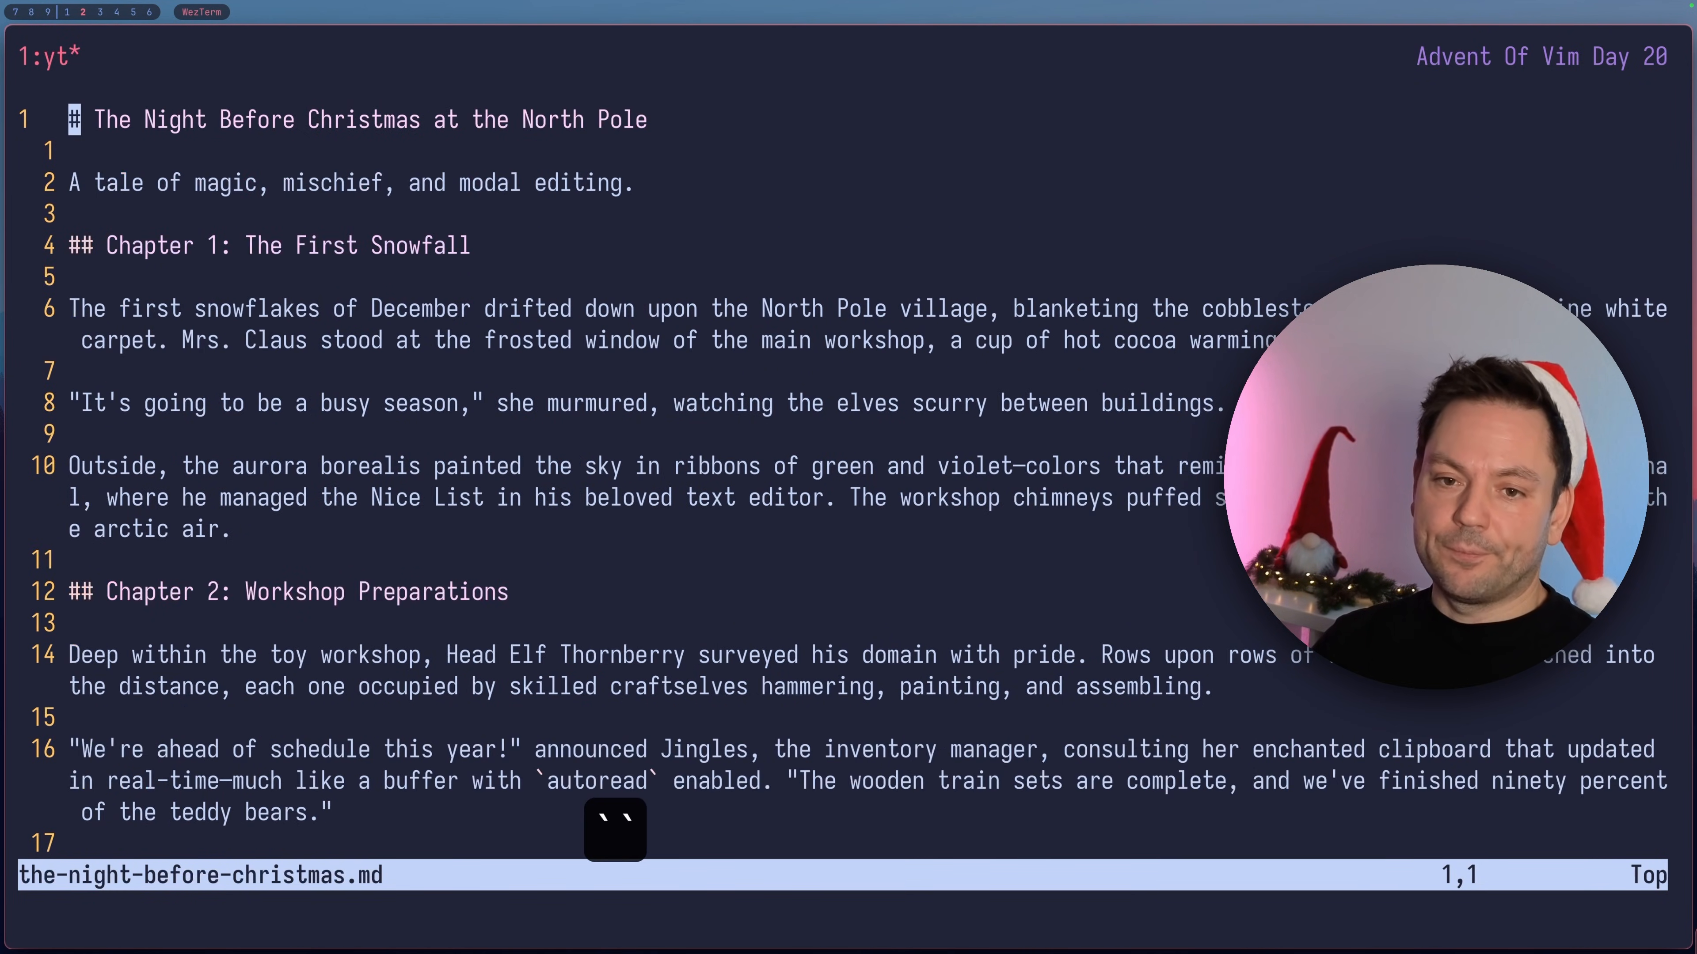
key(G)
text(:marks)
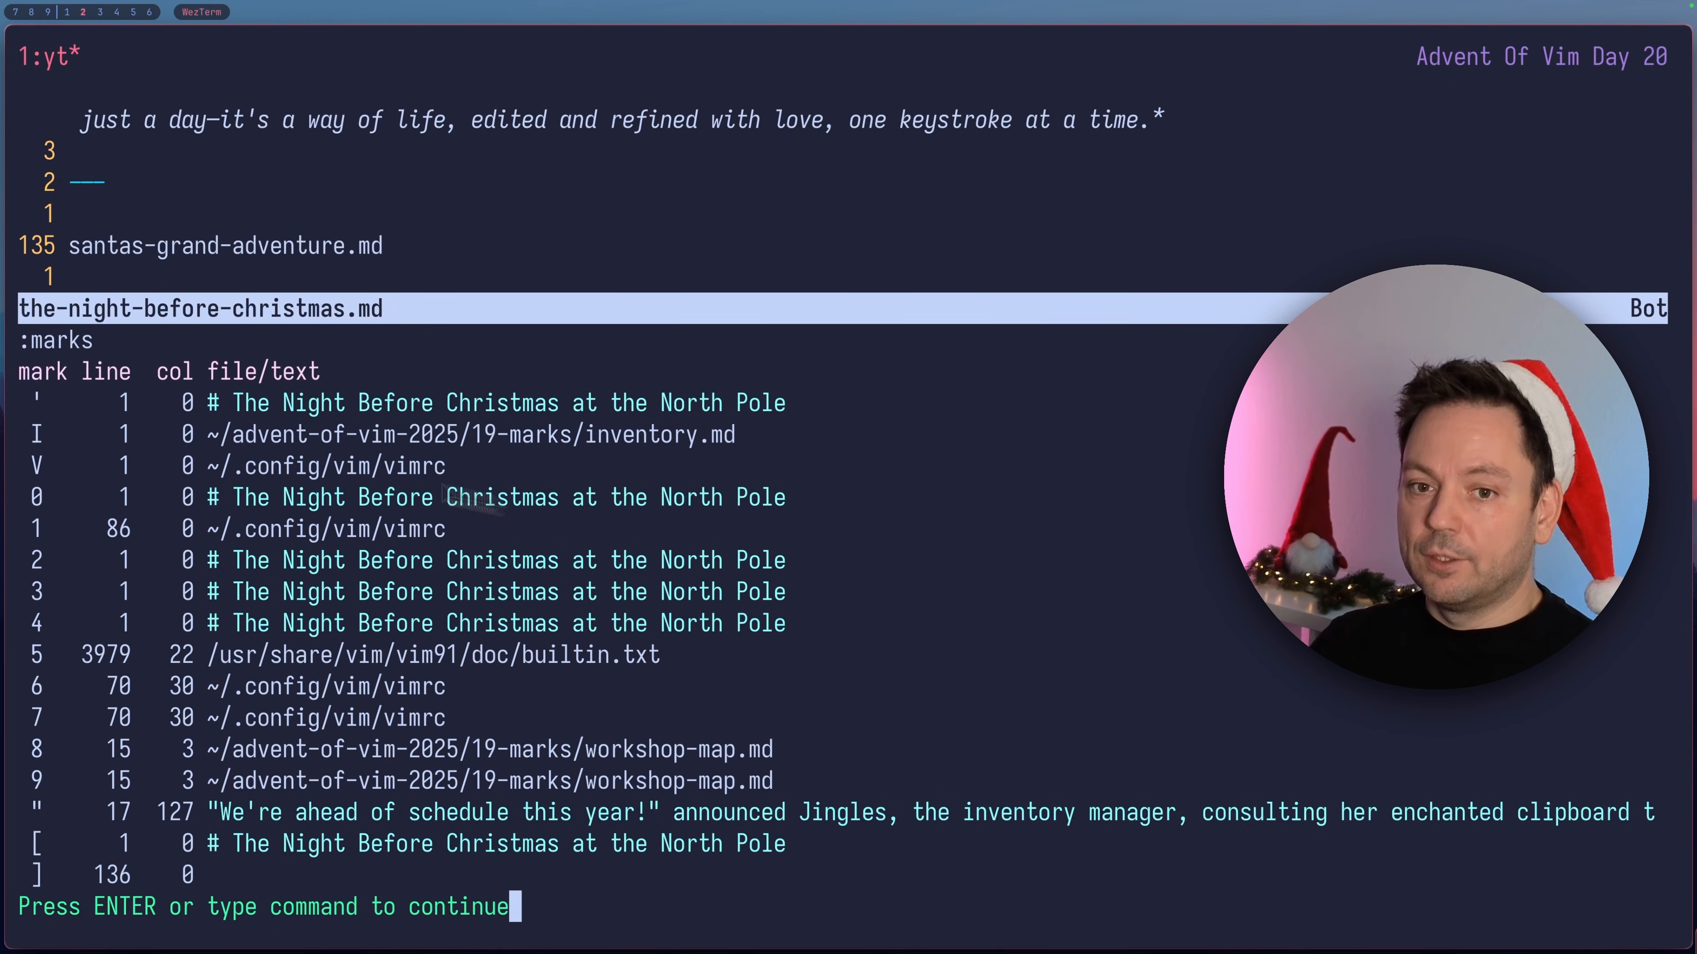
mouse_move(33, 417)
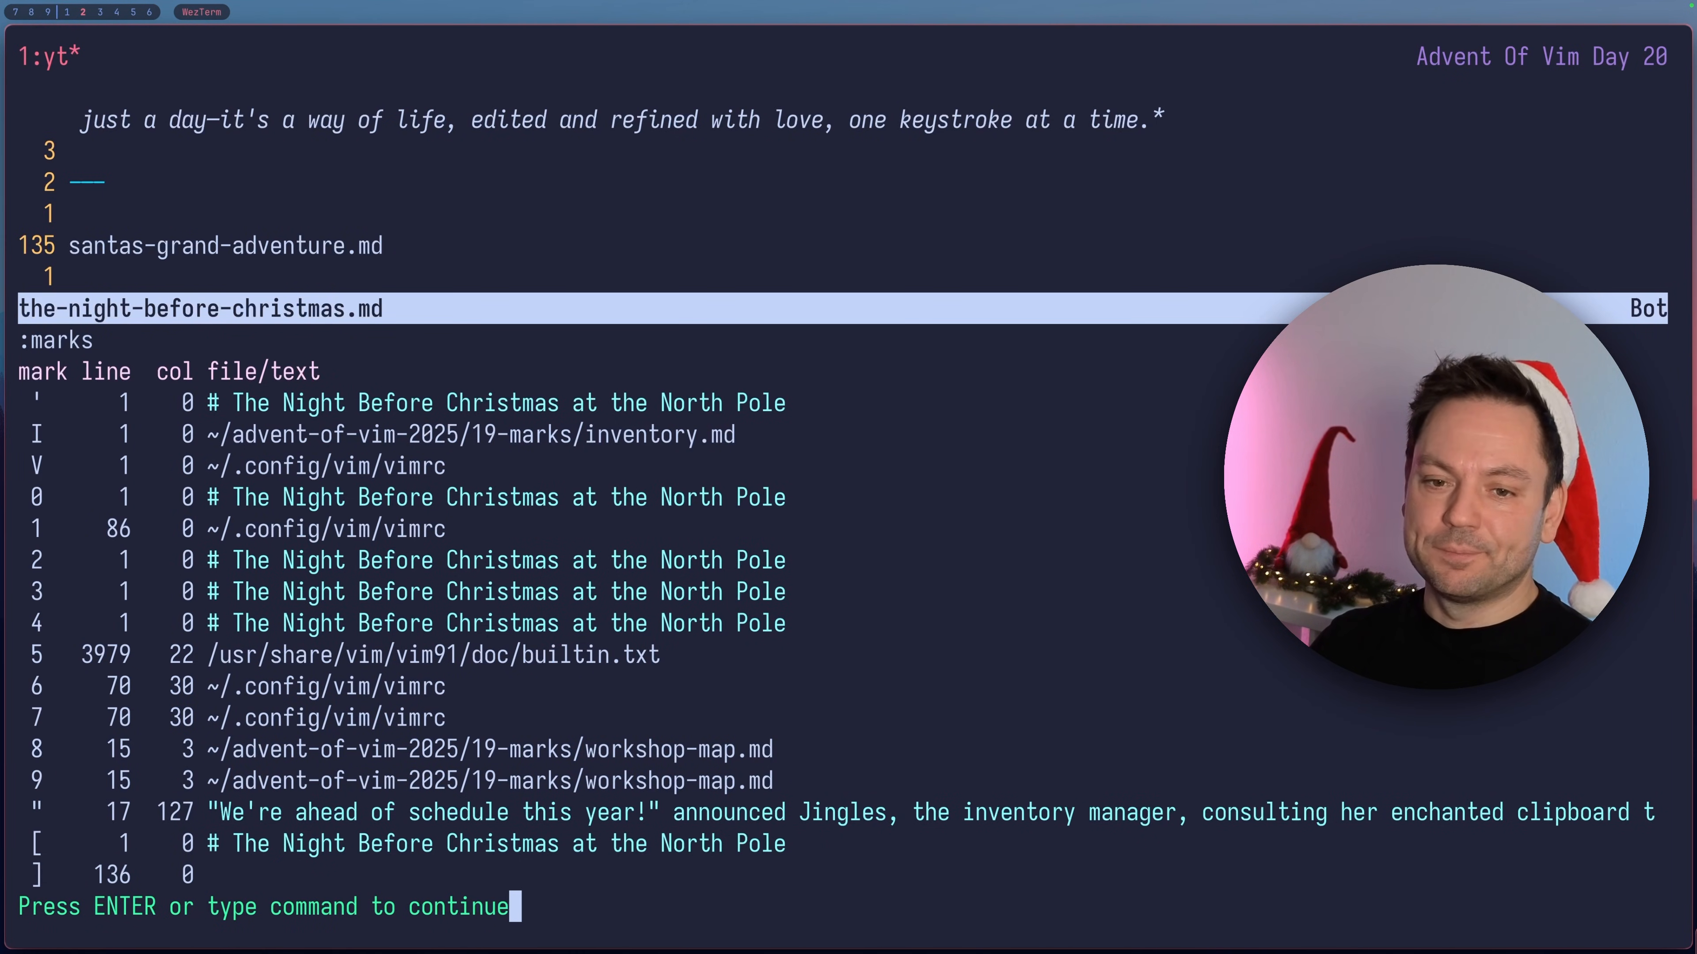
key(Return)
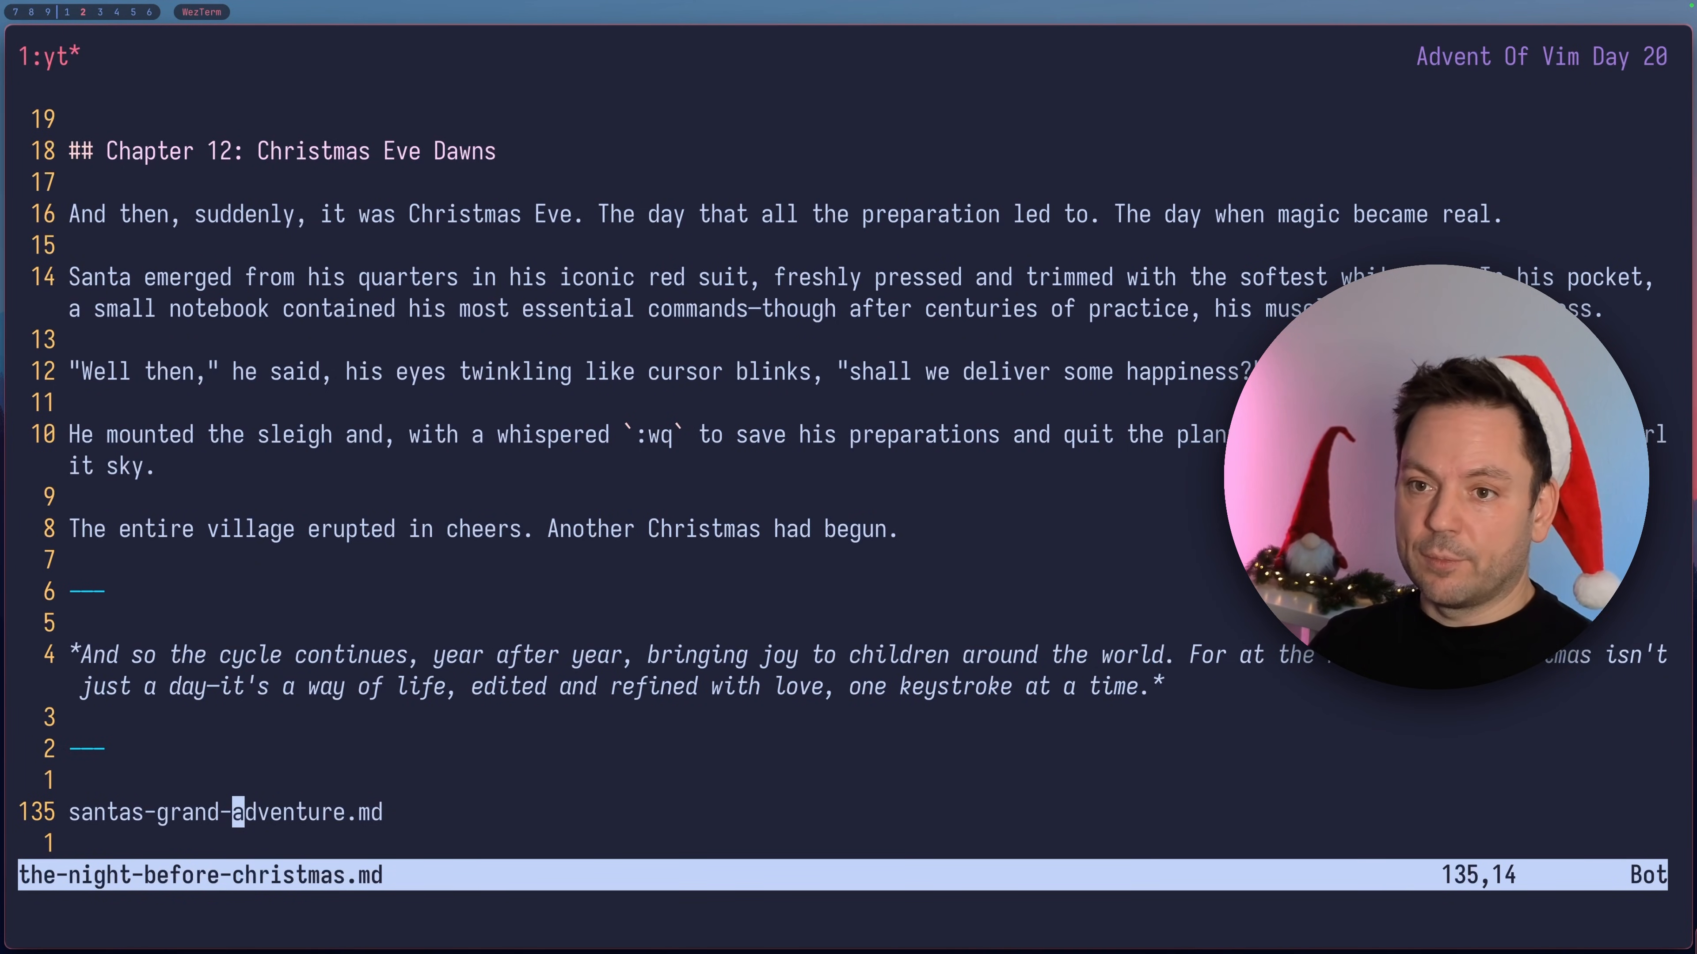
- Search /es, wrapping to 'essential' on line 121, and move to the start of that line
text(/es)
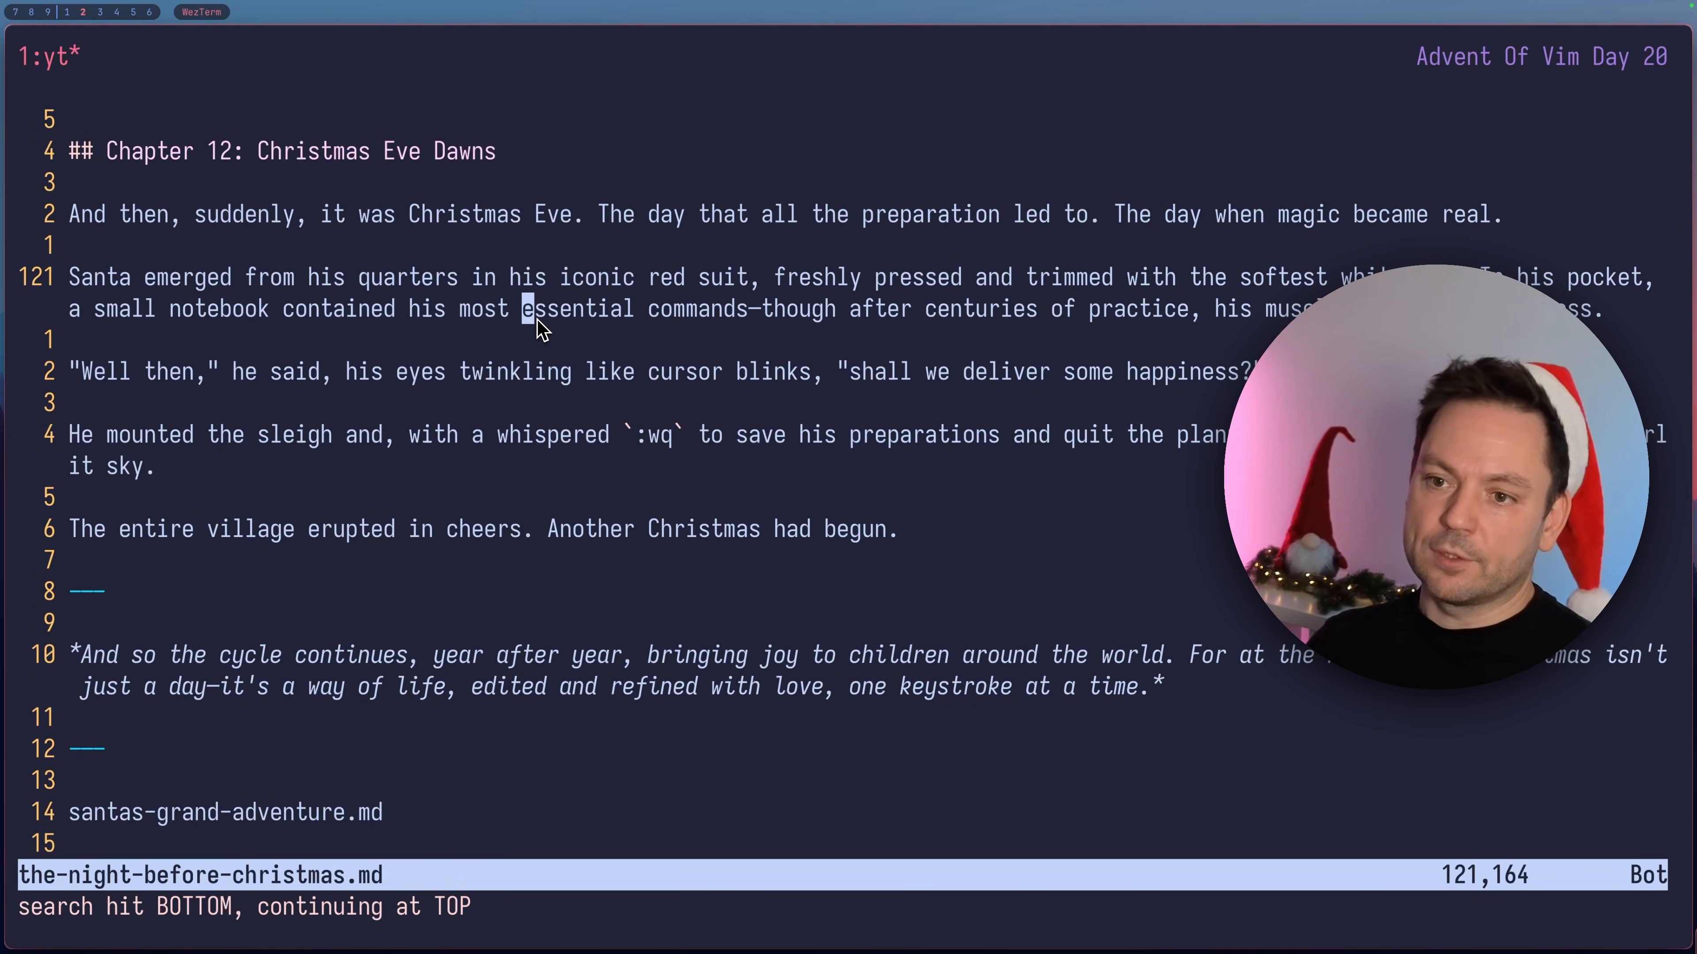
key(G)
text(/)
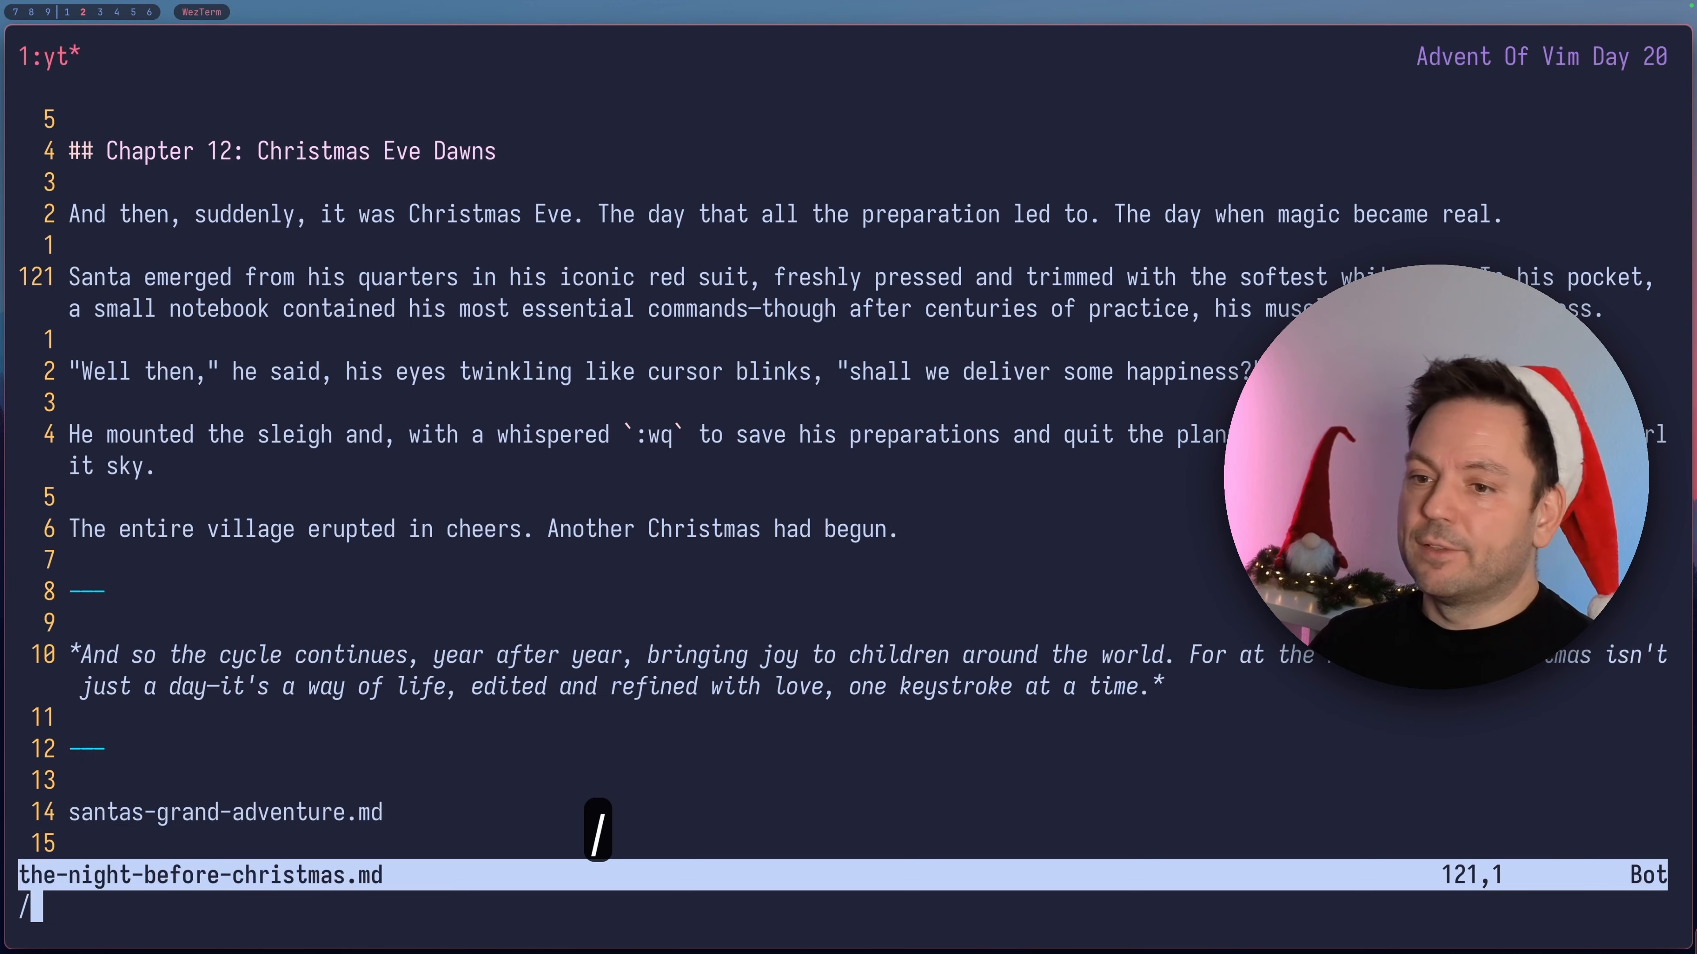
- Search the story for 'sleigh', then jump back with Ctrl-O to the start of line 121
text(sleigh)
key(Return)
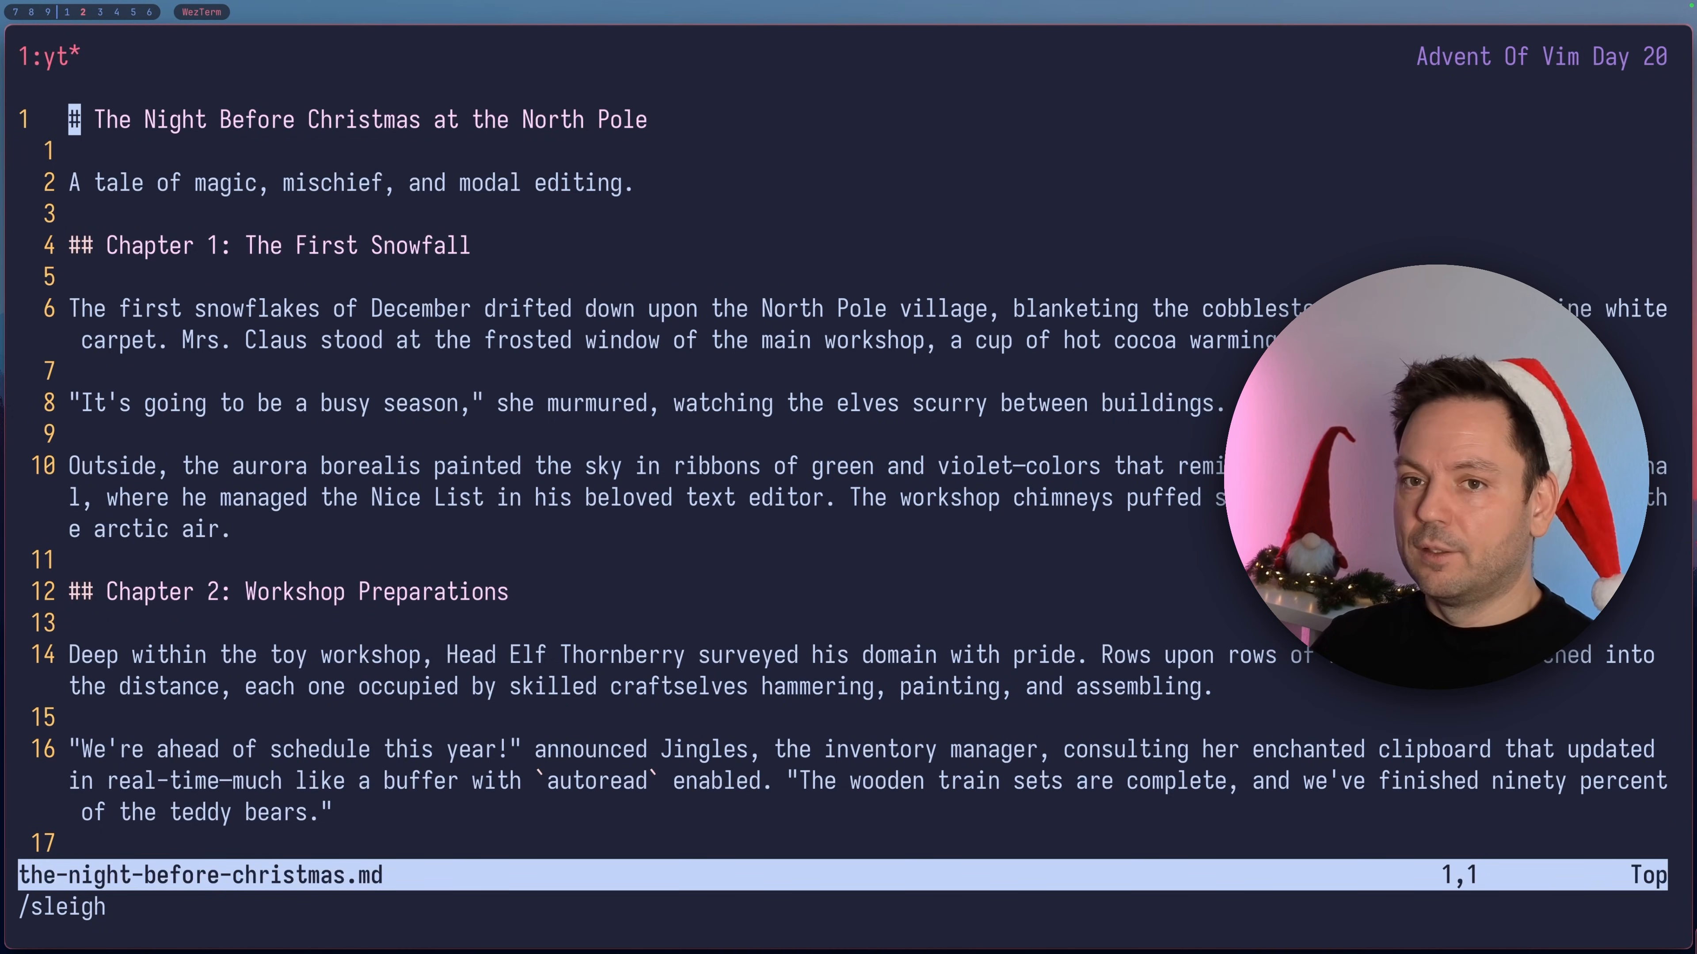
key(Return)
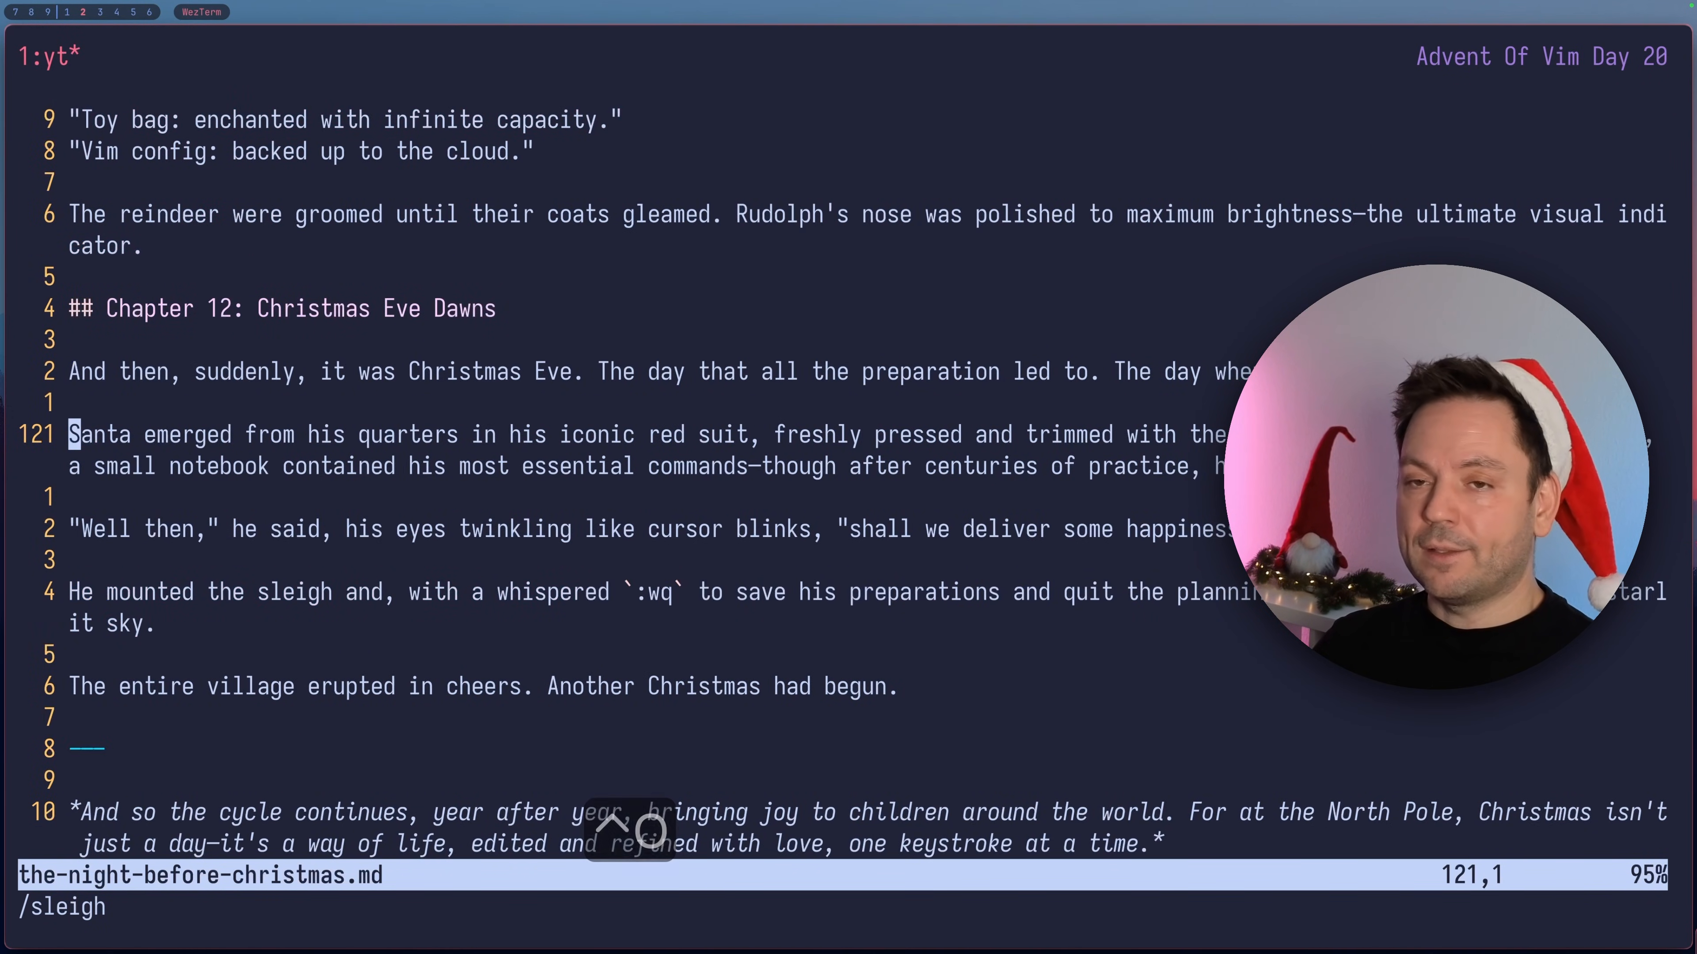